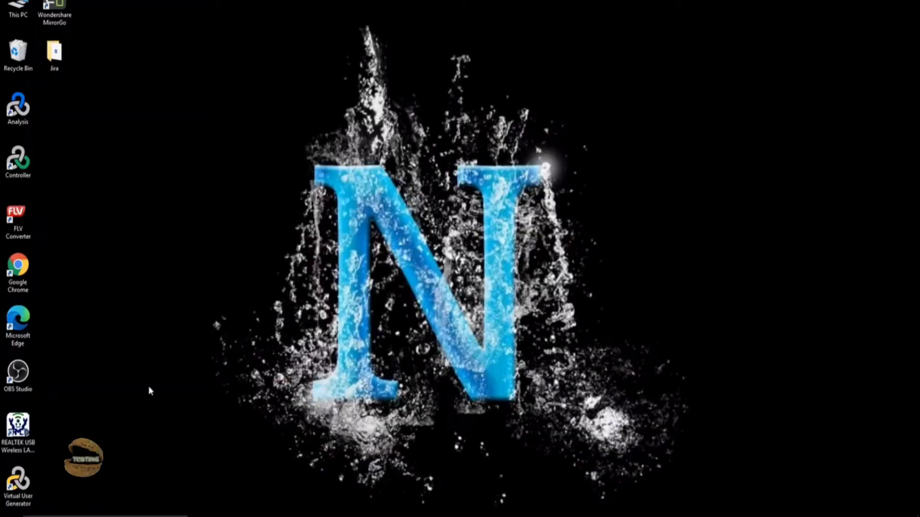
{"action": "mouse_move", "coordinate": [47, 197]}
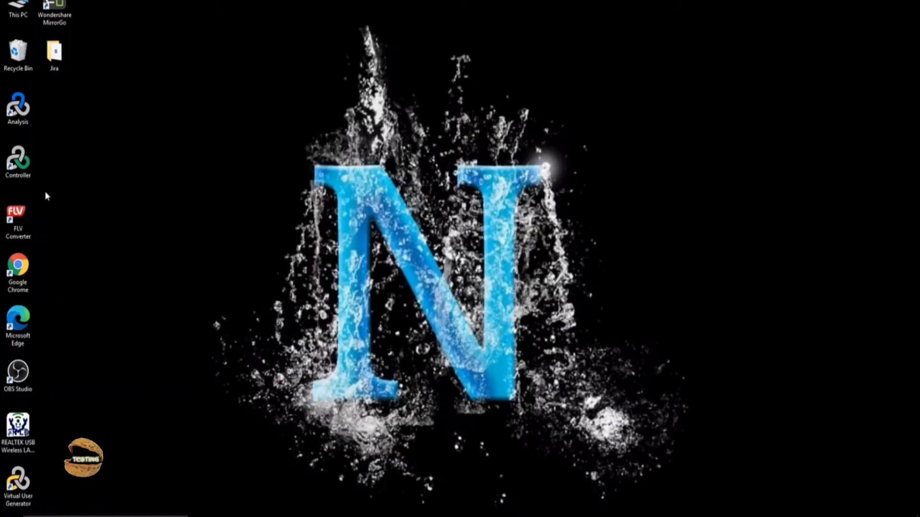
Launch LoadRunner Controller 12.60 from its desktop shortcut
{"action": "left_click", "coordinate": [19, 163]}
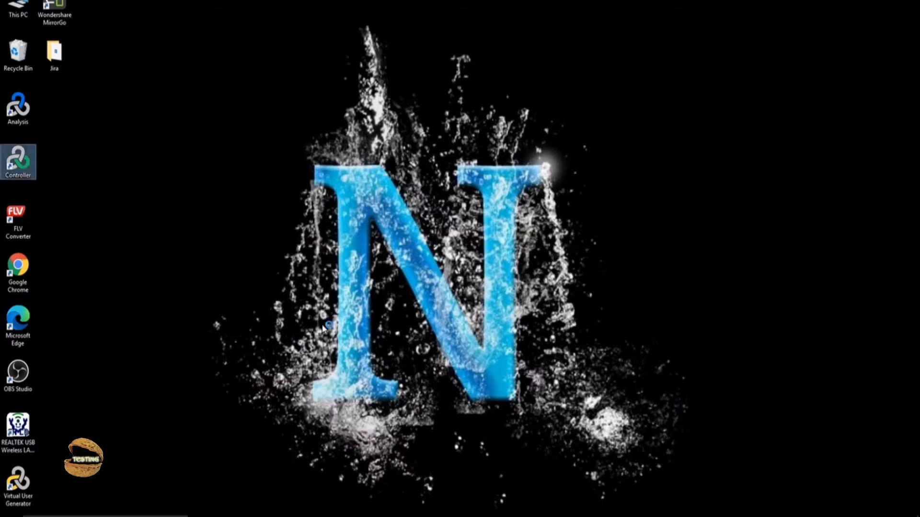
{"action": "double_click", "coordinate": [19, 162]}
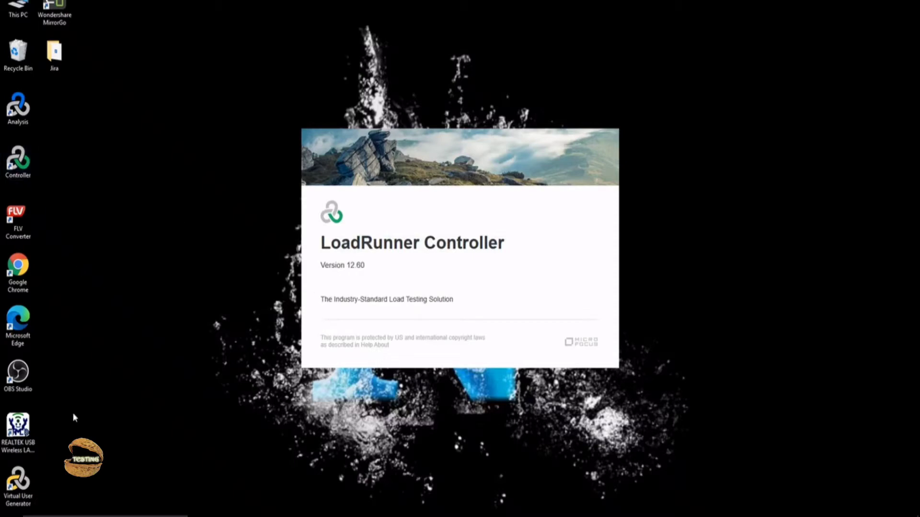
{"action": "mouse_move", "coordinate": [66, 145]}
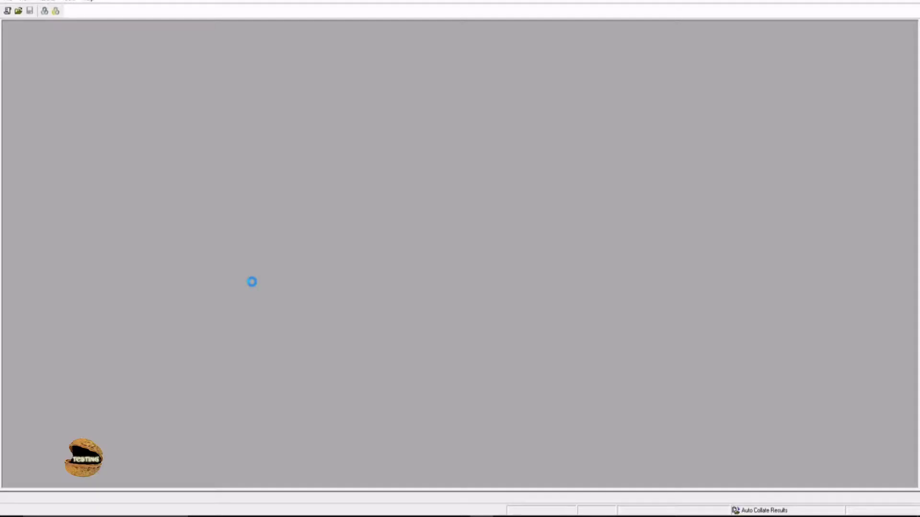
Search Windows Start for 'ut' to find the LoadRunner License Utility
{"action": "left_click", "coordinate": [6, 12]}
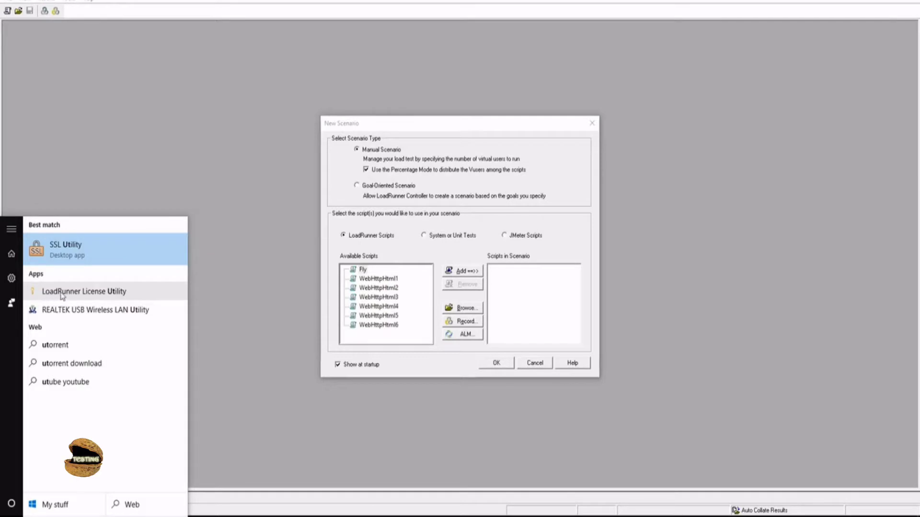
{"action": "mouse_move", "coordinate": [76, 298]}
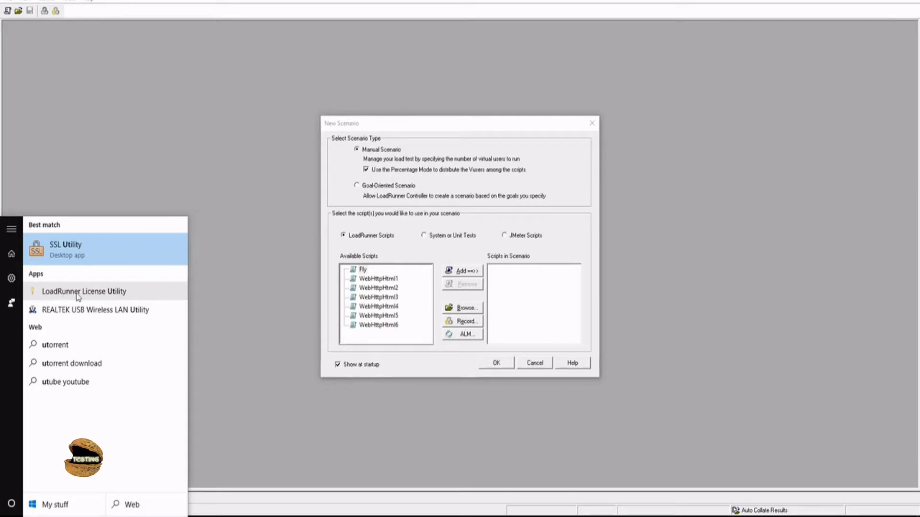
Start the LoadRunner License Utility to review the four installed licenses
{"action": "left_click", "coordinate": [85, 291]}
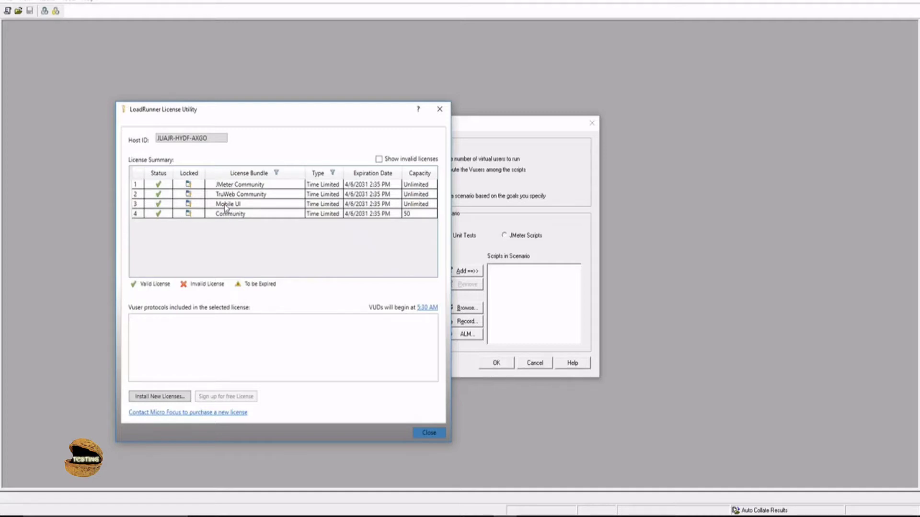
{"action": "mouse_move", "coordinate": [354, 207]}
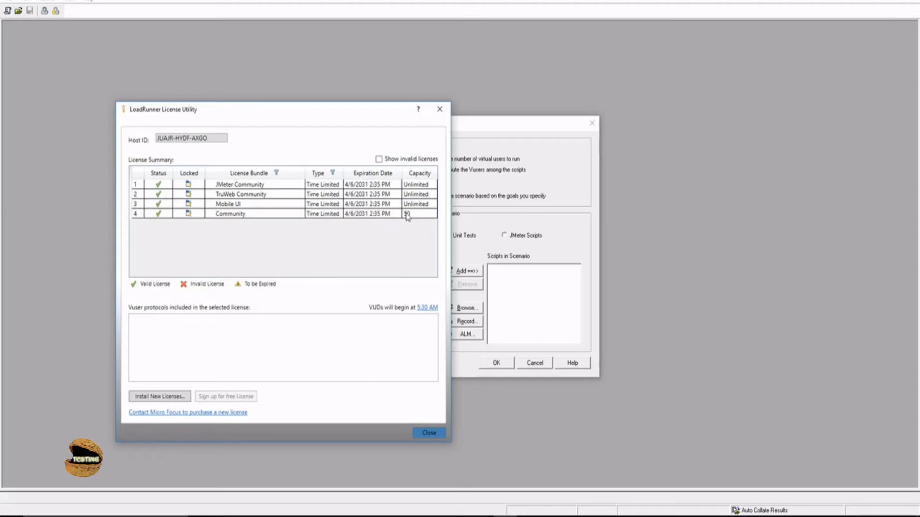
{"action": "mouse_move", "coordinate": [207, 379]}
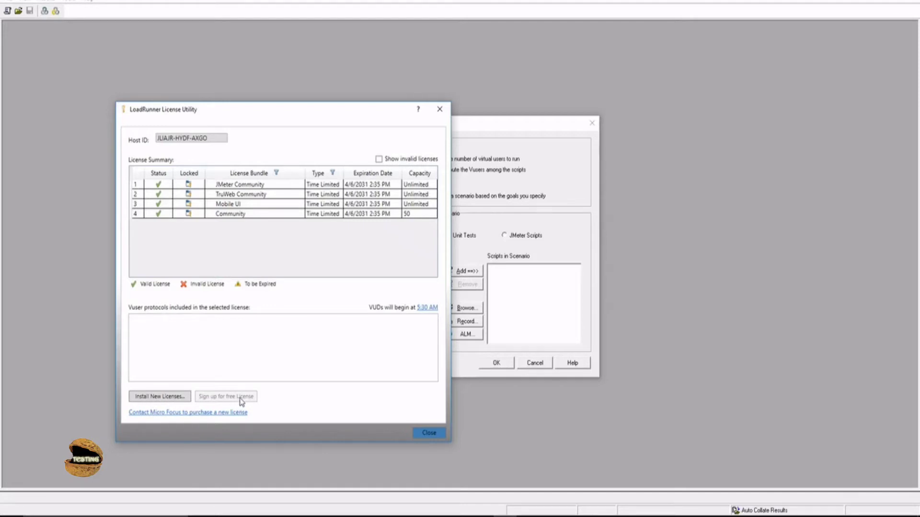
{"action": "mouse_move", "coordinate": [292, 201]}
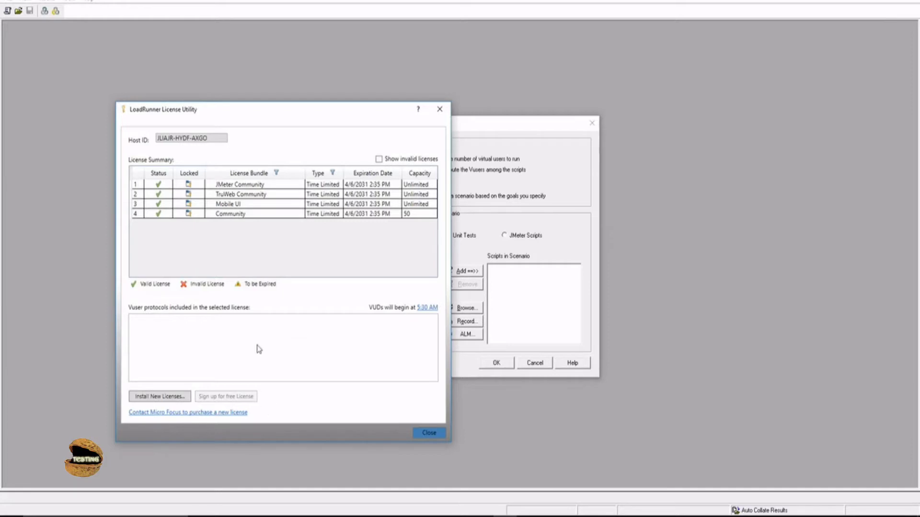
{"action": "mouse_move", "coordinate": [433, 133]}
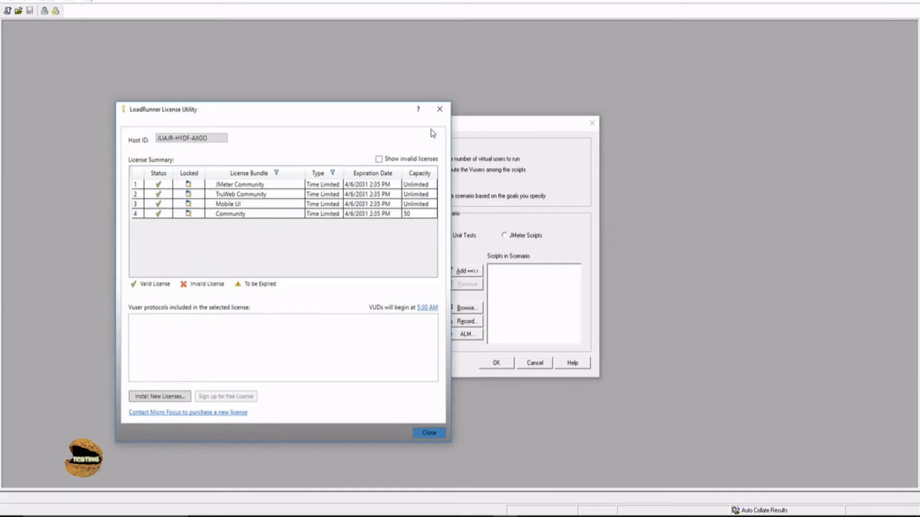
Close the License Utility and return to the New Scenario dialog
{"action": "left_click", "coordinate": [427, 434]}
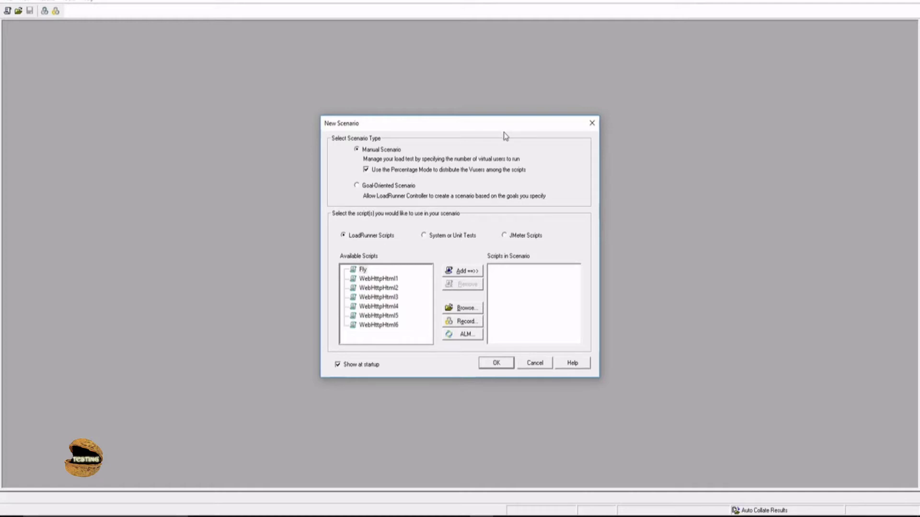
{"action": "mouse_move", "coordinate": [508, 130]}
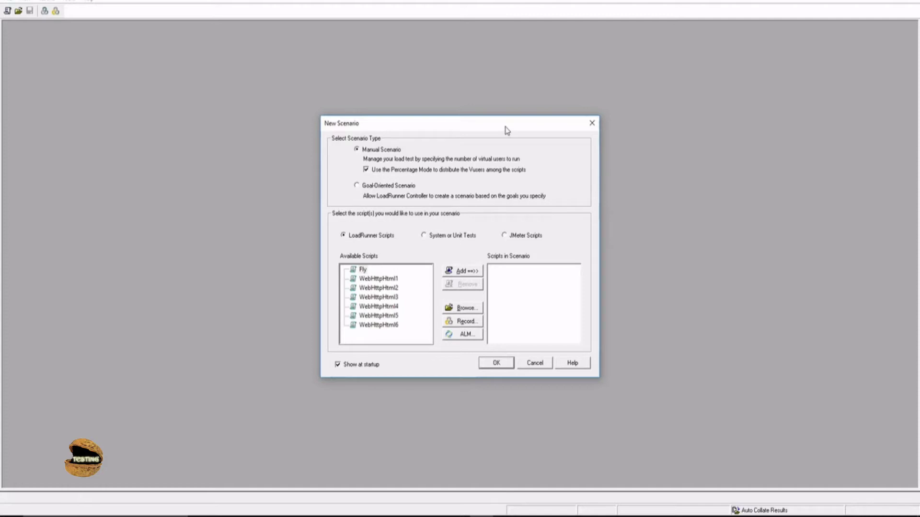
{"action": "mouse_move", "coordinate": [498, 128]}
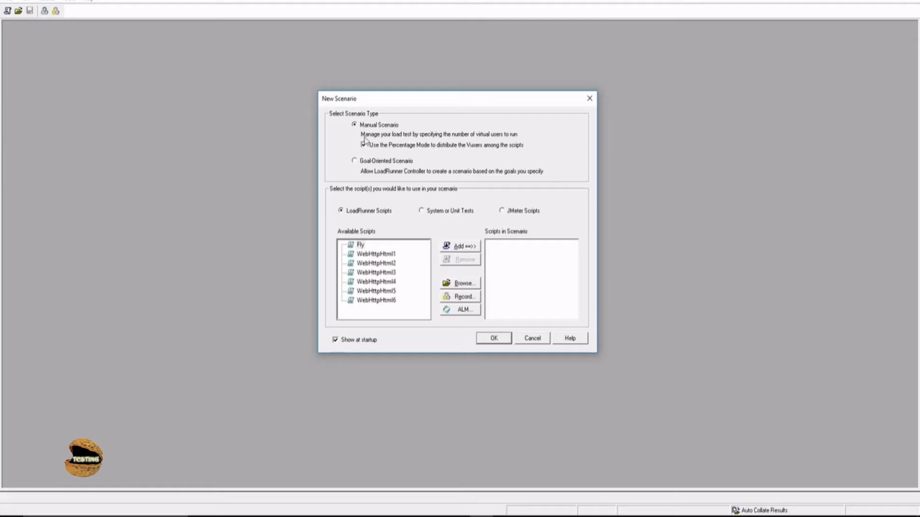
Keep Manual Scenario with LoadRunner Scripts and choose the Fly script
{"action": "left_click", "coordinate": [362, 145]}
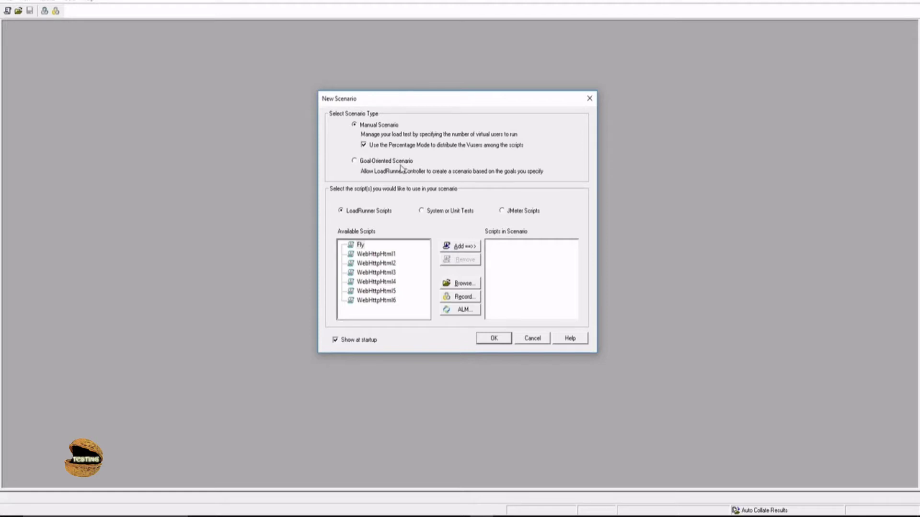
{"action": "mouse_move", "coordinate": [368, 257]}
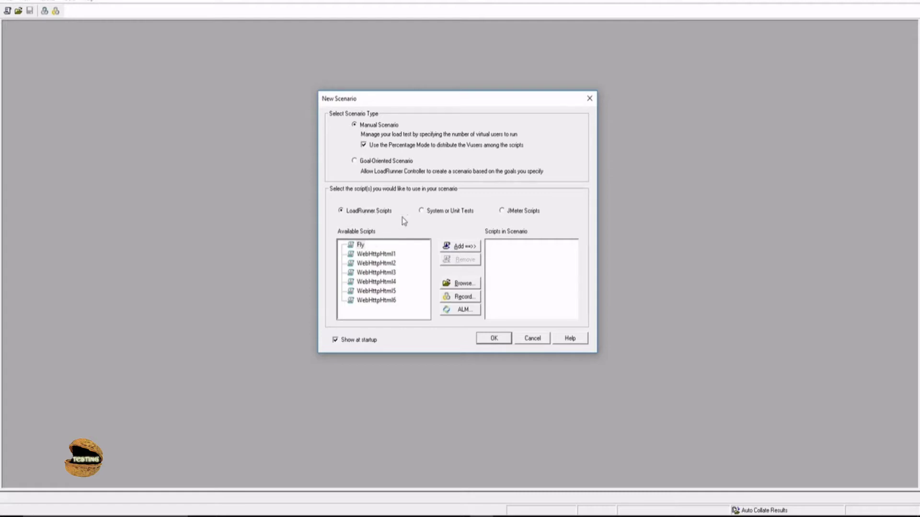
{"action": "mouse_move", "coordinate": [514, 217]}
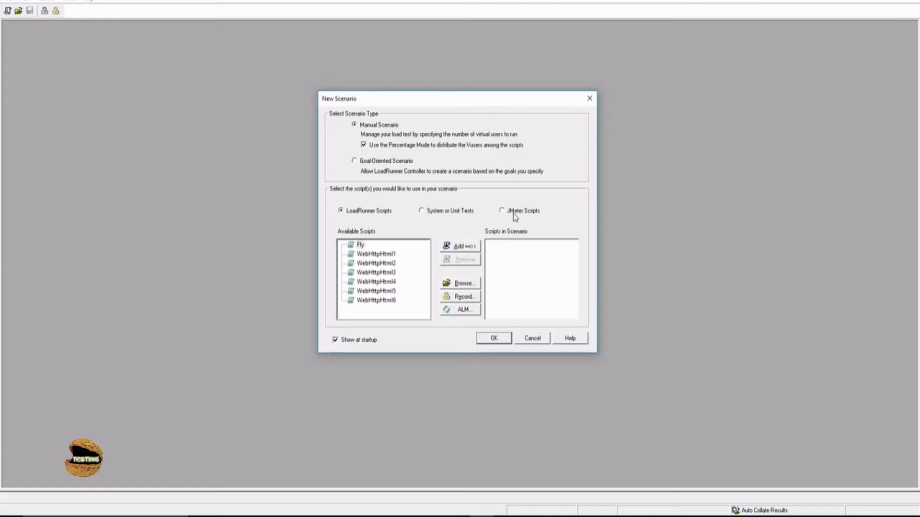
{"action": "mouse_move", "coordinate": [501, 214]}
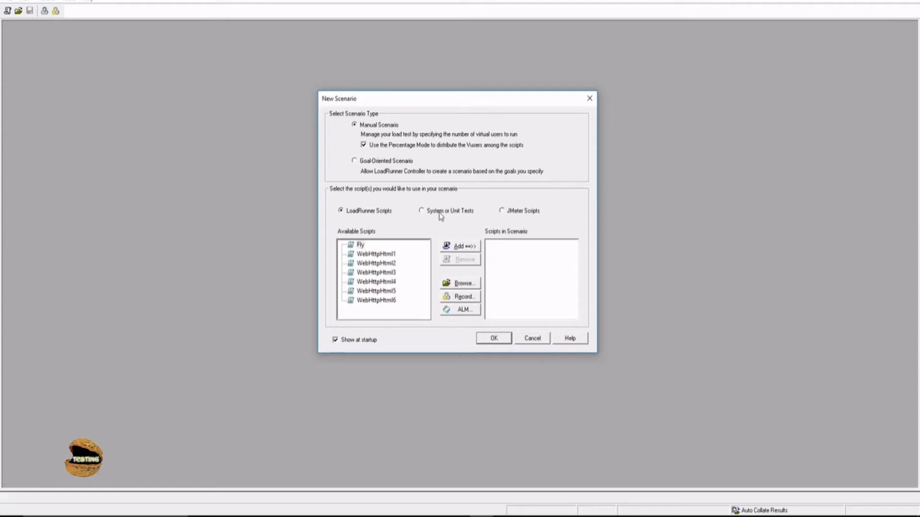
{"action": "mouse_move", "coordinate": [532, 213]}
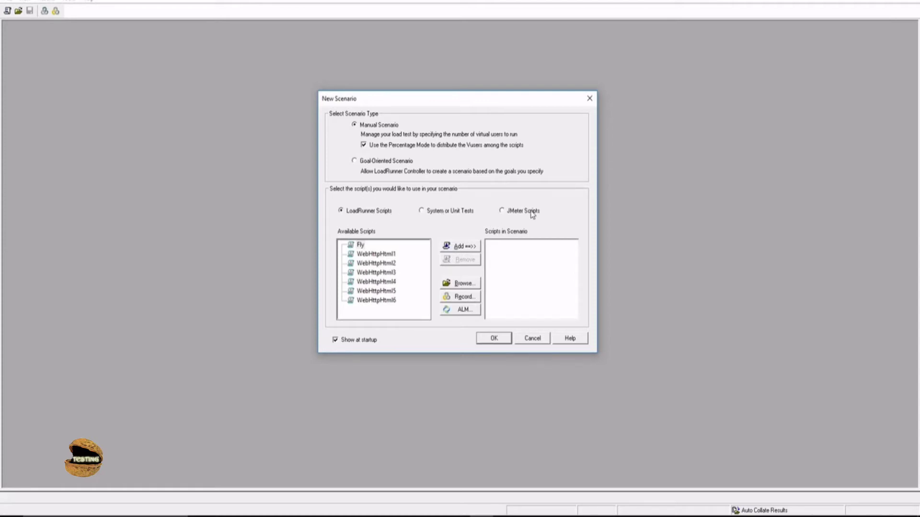
{"action": "left_click", "coordinate": [362, 244]}
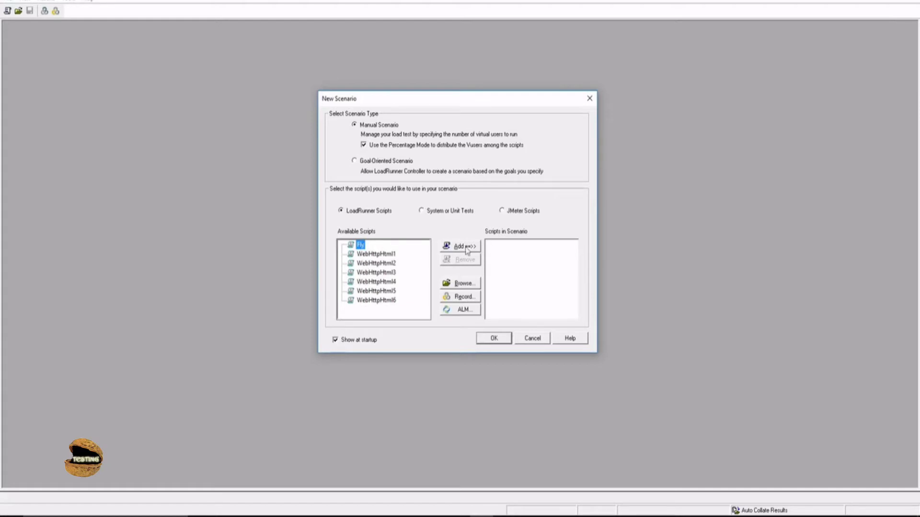
Add the Fly script to Scripts in Scenario and confirm the new scenario
{"action": "left_click", "coordinate": [463, 246]}
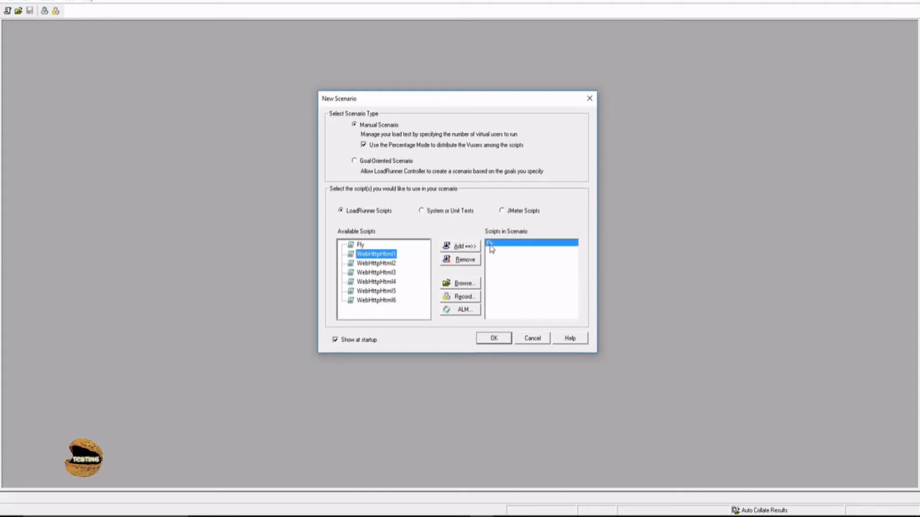
{"action": "left_click", "coordinate": [460, 246]}
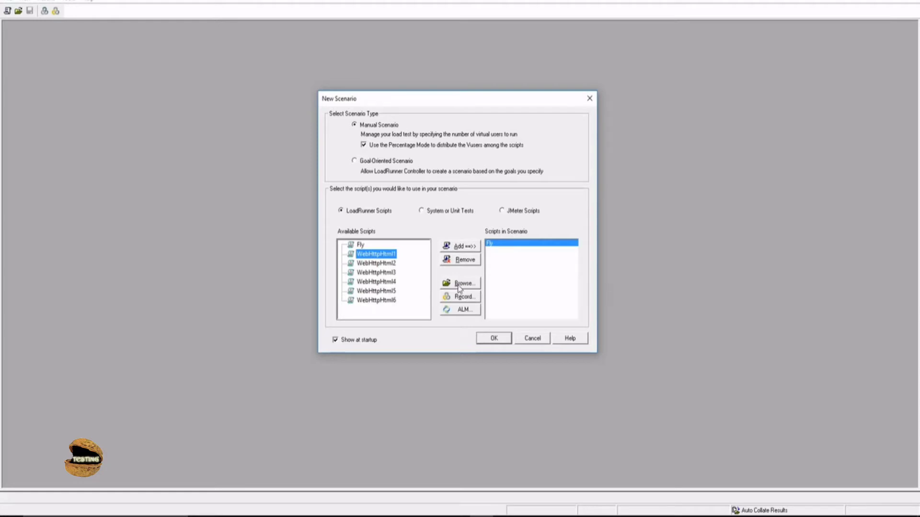
{"action": "mouse_move", "coordinate": [452, 299]}
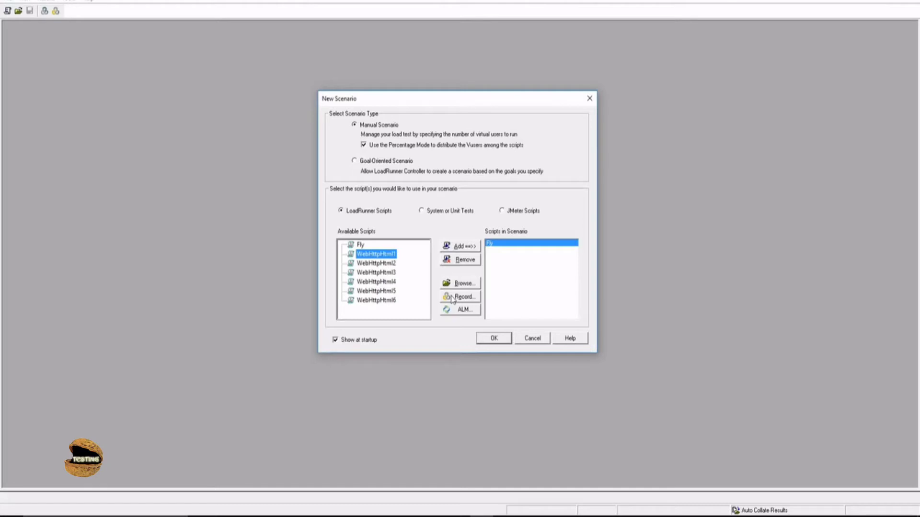
{"action": "mouse_move", "coordinate": [459, 317]}
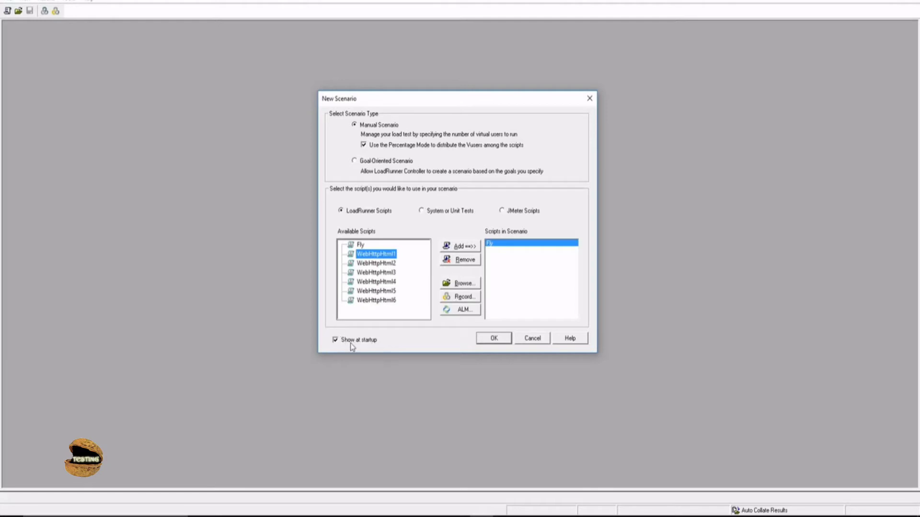
{"action": "mouse_move", "coordinate": [373, 344]}
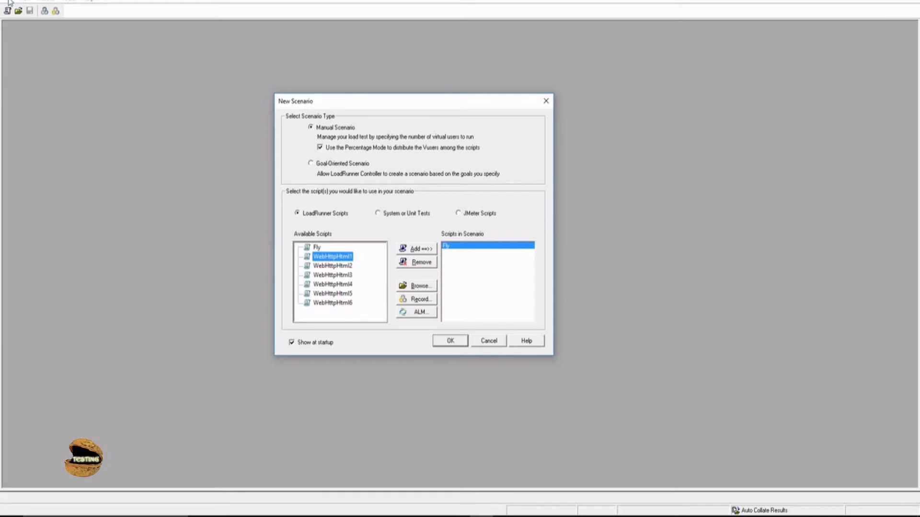
{"action": "mouse_move", "coordinate": [136, 90]}
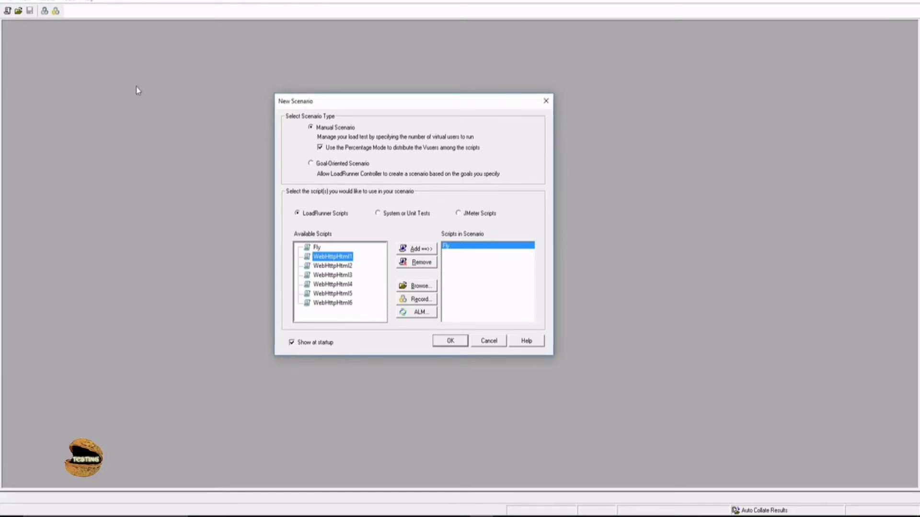
{"action": "mouse_move", "coordinate": [197, 109]}
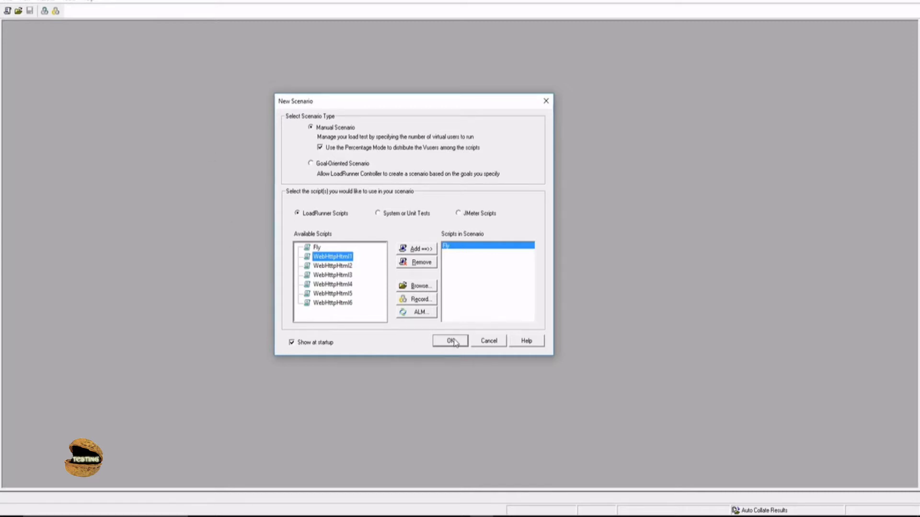
{"action": "mouse_move", "coordinate": [448, 290]}
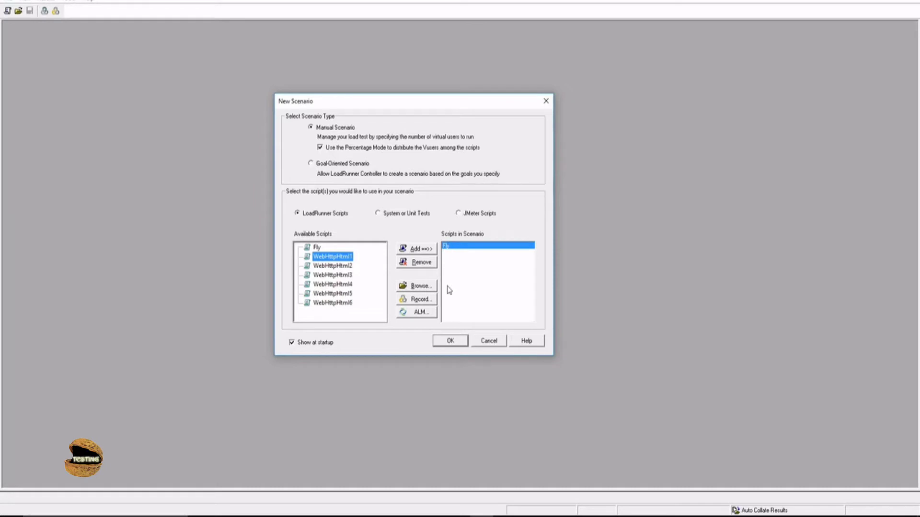
{"action": "left_click", "coordinate": [449, 340]}
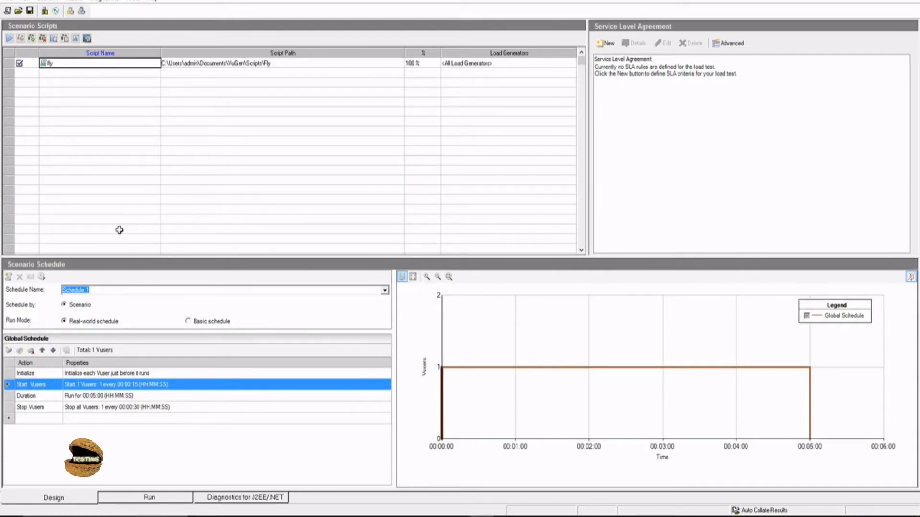
{"action": "mouse_move", "coordinate": [224, 64]}
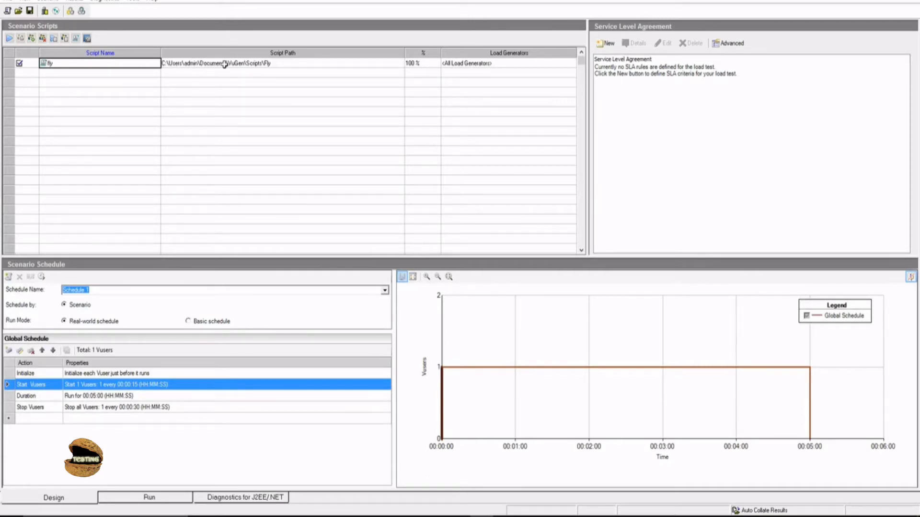
{"action": "mouse_move", "coordinate": [352, 63]}
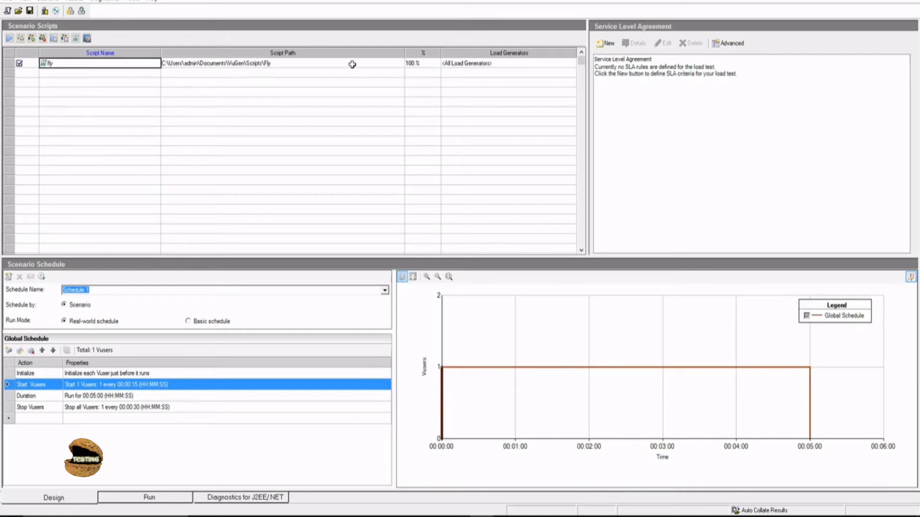
{"action": "mouse_move", "coordinate": [203, 64]}
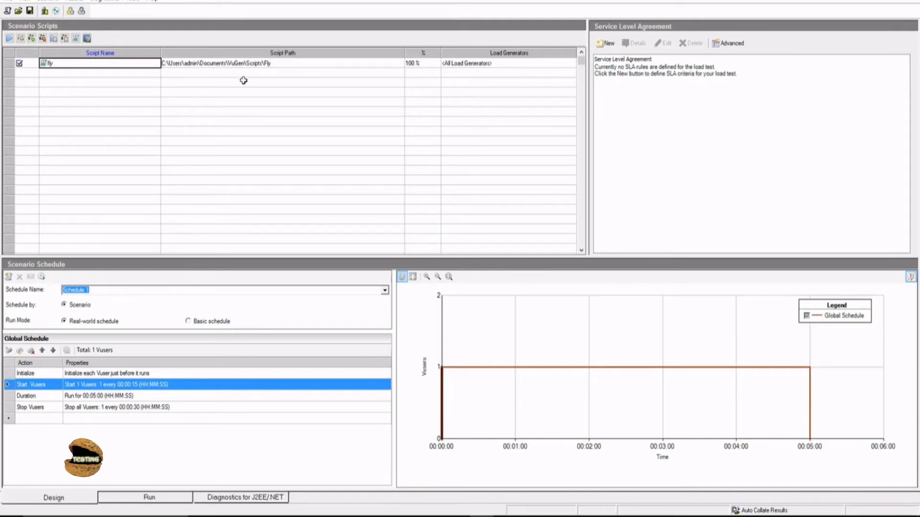
{"action": "mouse_move", "coordinate": [121, 76]}
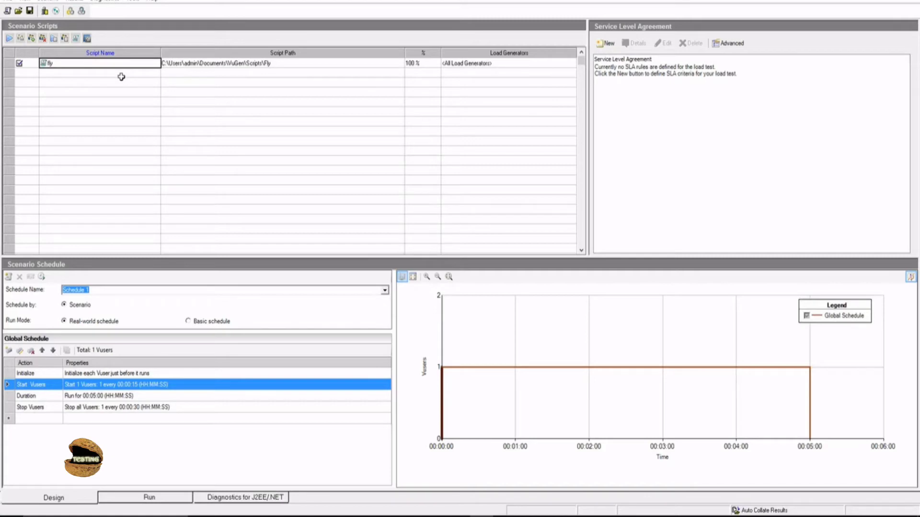
{"action": "mouse_move", "coordinate": [131, 81]}
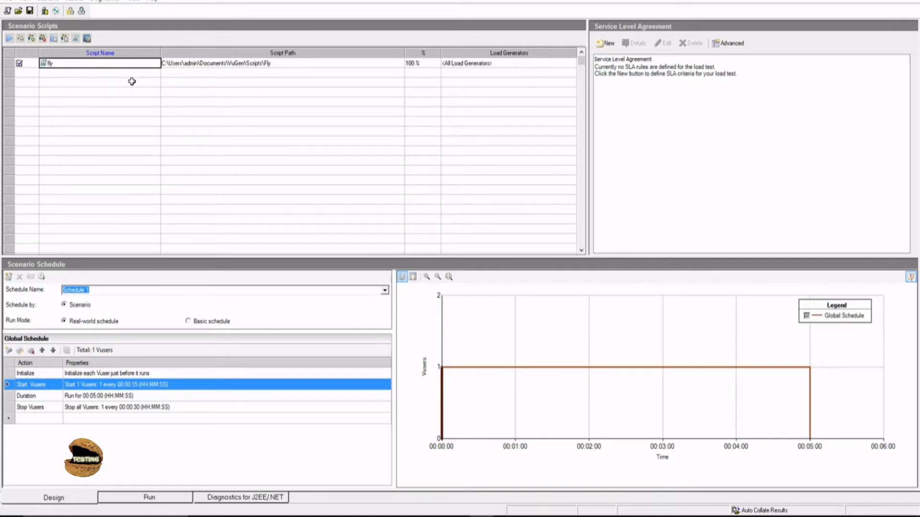
{"action": "left_click", "coordinate": [282, 72]}
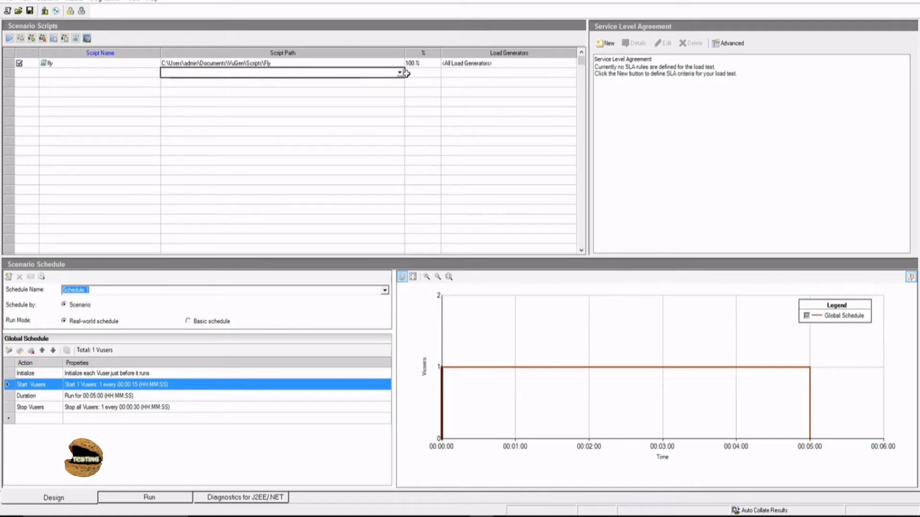
{"action": "left_click", "coordinate": [400, 72]}
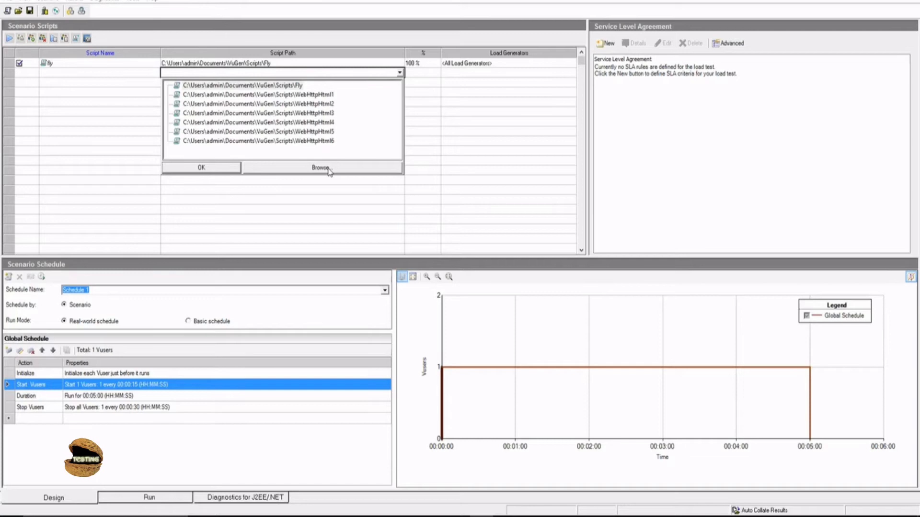
{"action": "mouse_move", "coordinate": [320, 146]}
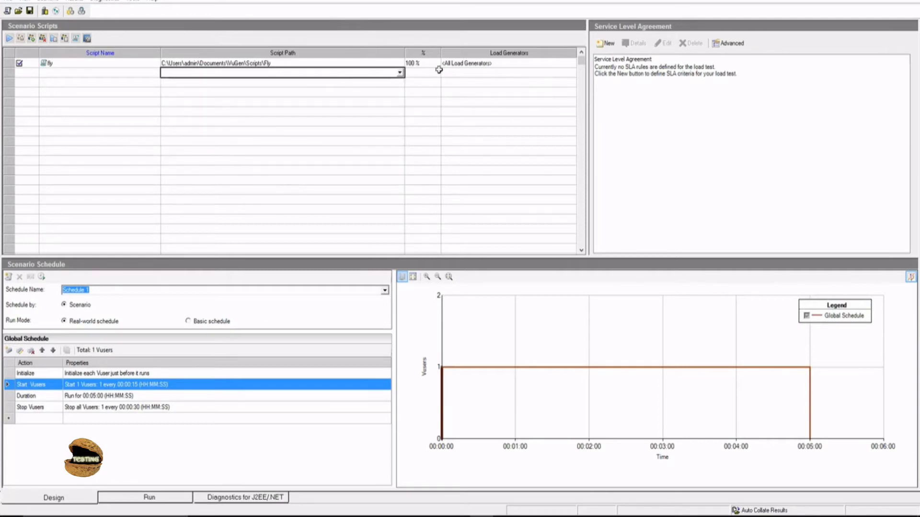
{"action": "mouse_move", "coordinate": [450, 66]}
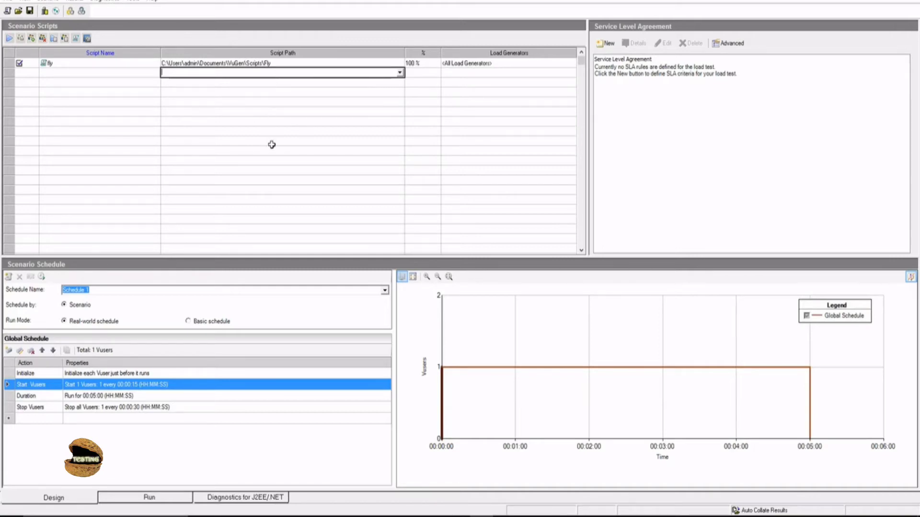
{"action": "mouse_move", "coordinate": [364, 124]}
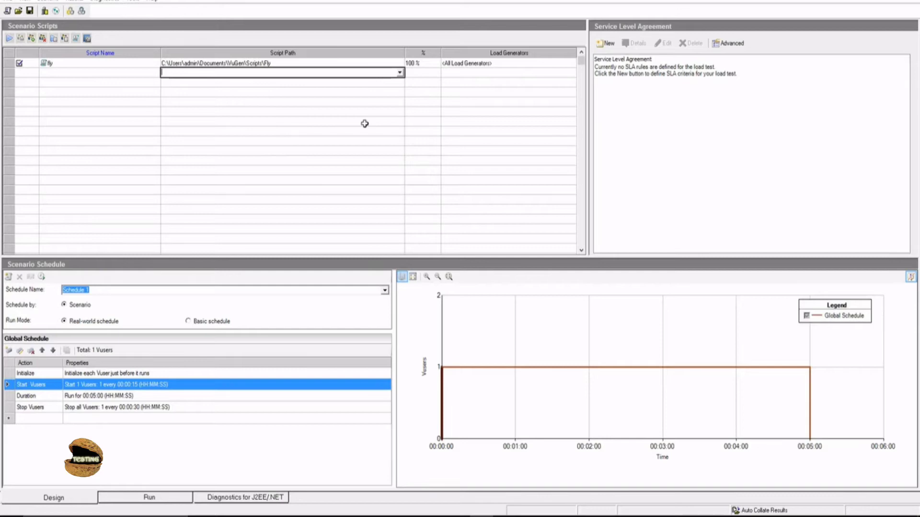
{"action": "mouse_move", "coordinate": [366, 116]}
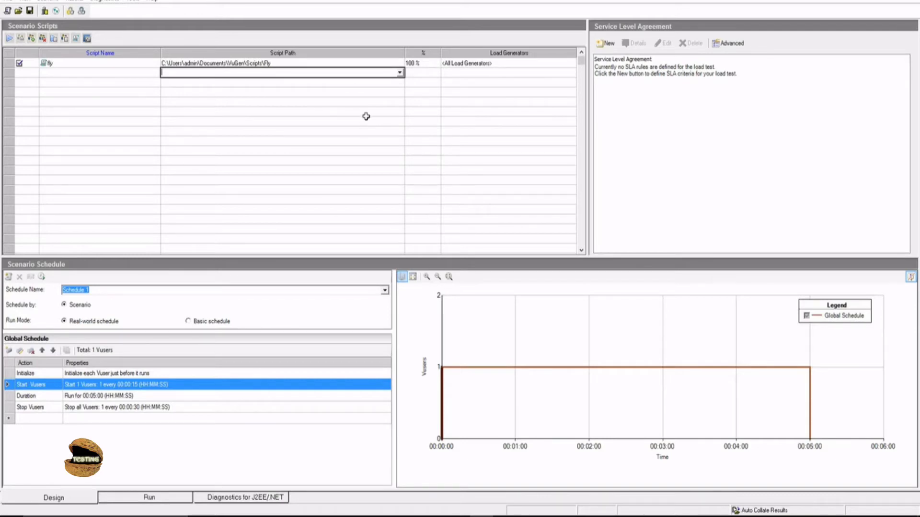
{"action": "mouse_move", "coordinate": [419, 72]}
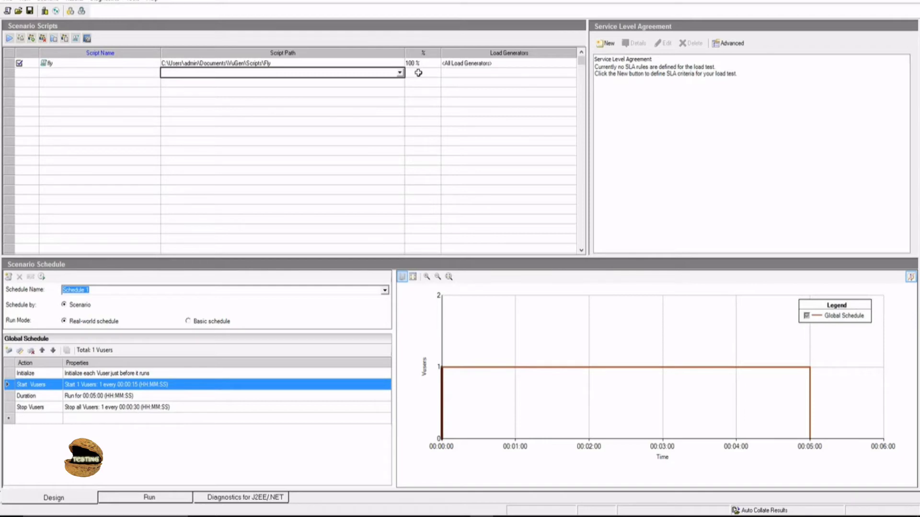
{"action": "mouse_move", "coordinate": [264, 77]}
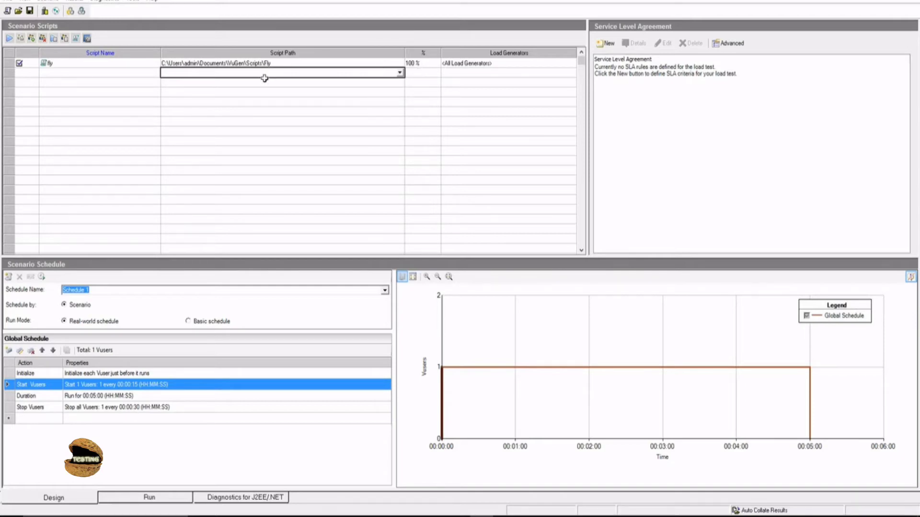
{"action": "mouse_move", "coordinate": [266, 143]}
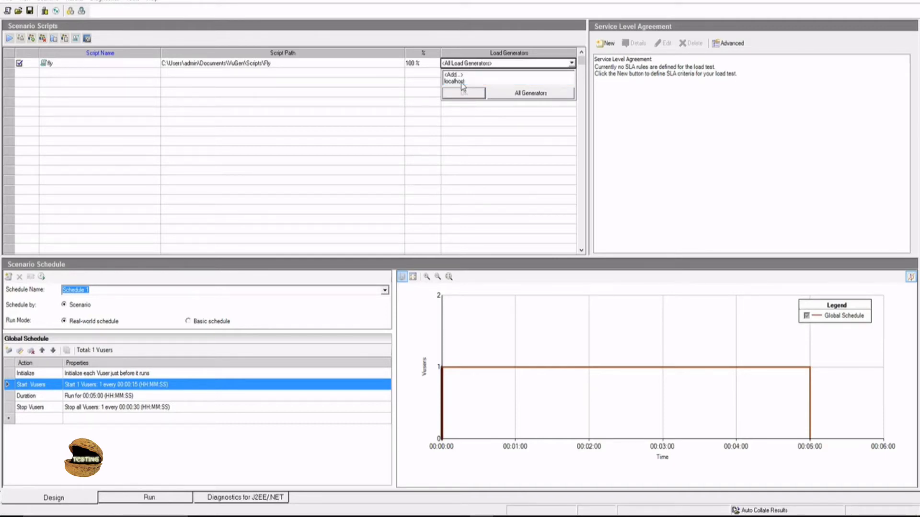
Set the Fly script's load generator to localhost
{"action": "left_click", "coordinate": [453, 80]}
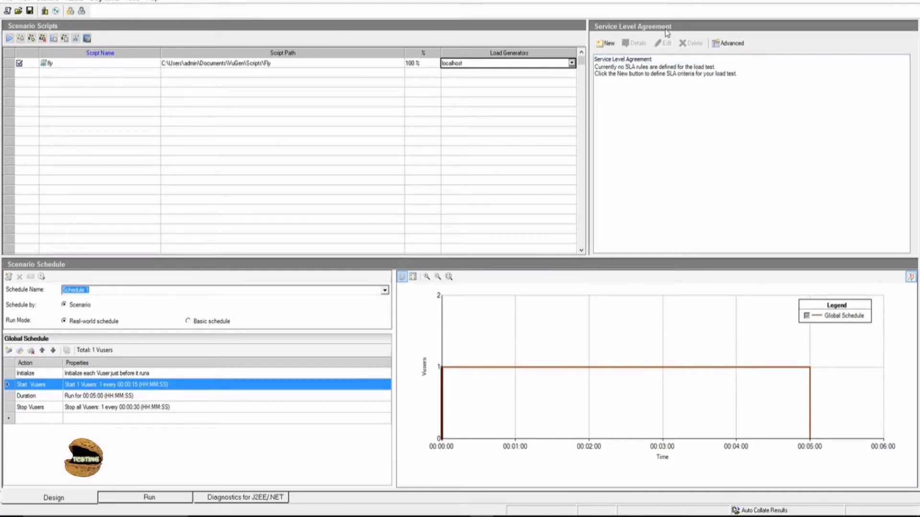
{"action": "left_click", "coordinate": [605, 44]}
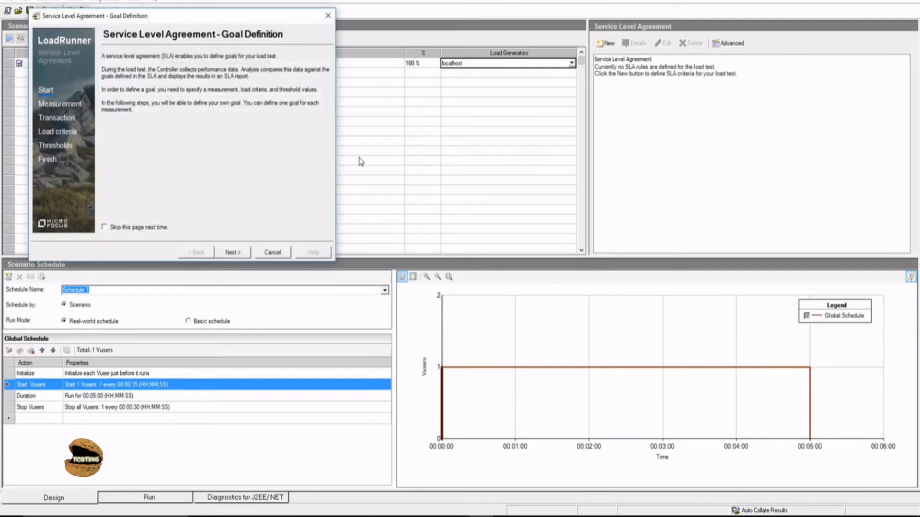
{"action": "left_click", "coordinate": [232, 252]}
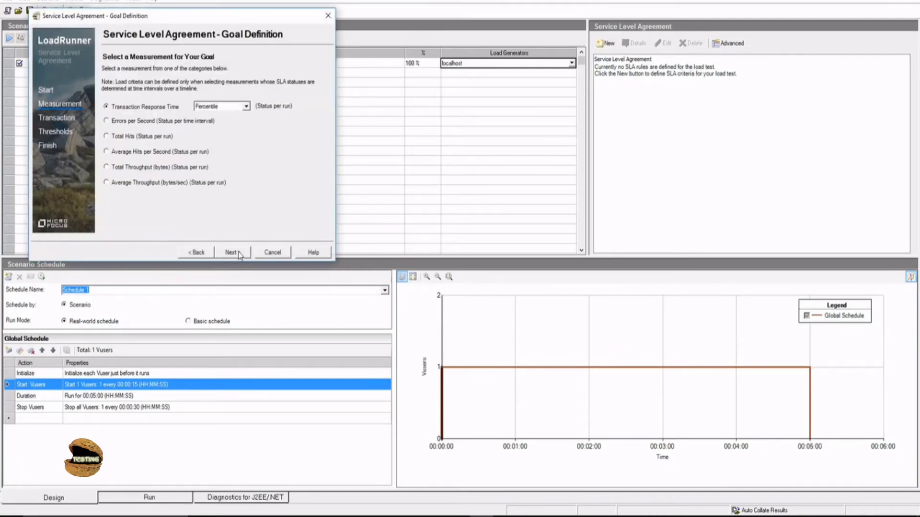
{"action": "left_click_drag", "start_coordinate": [94, 16], "coordinate": [360, 66]}
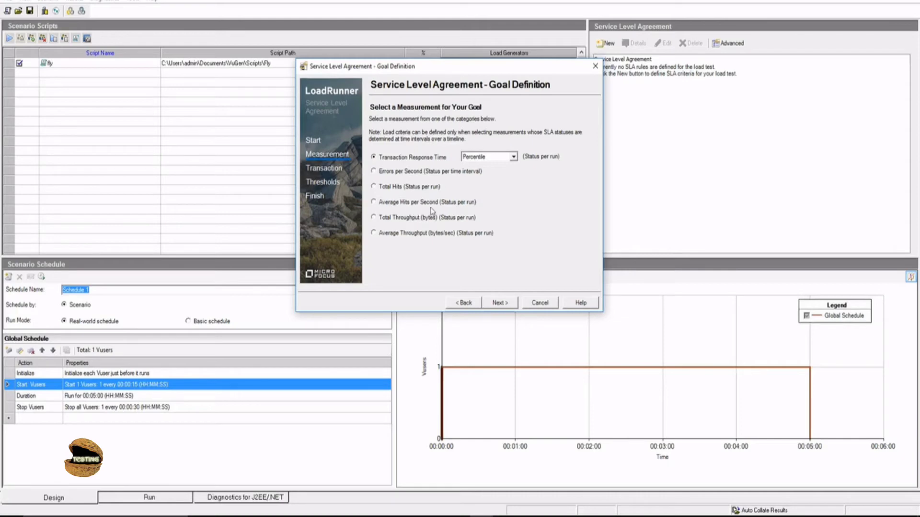
{"action": "mouse_move", "coordinate": [399, 242]}
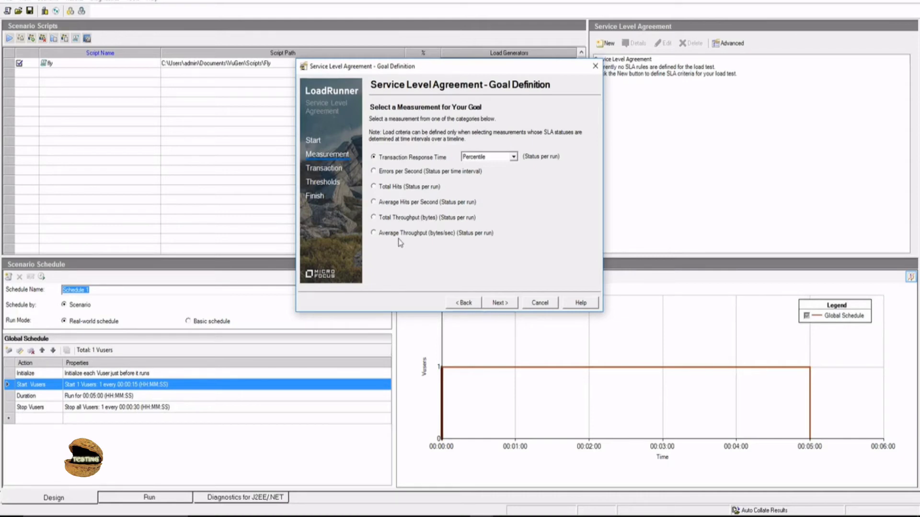
{"action": "mouse_move", "coordinate": [409, 275]}
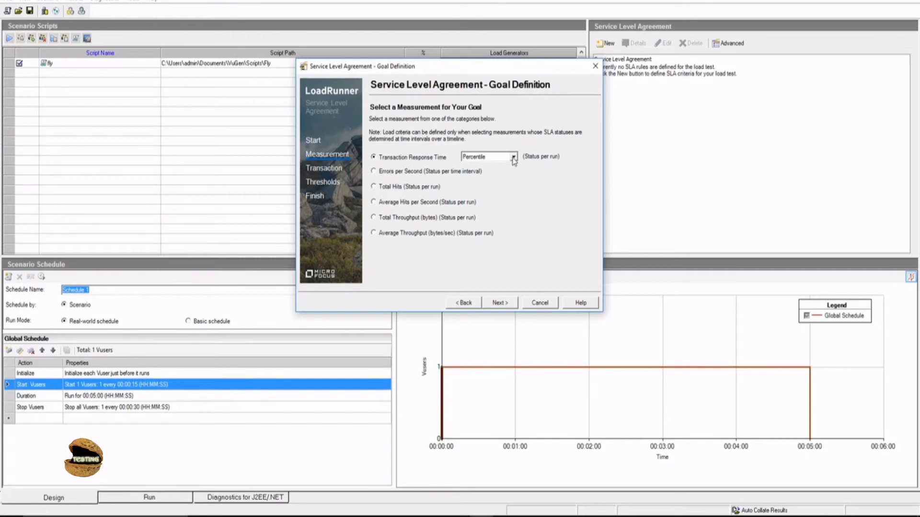
{"action": "left_click", "coordinate": [512, 156]}
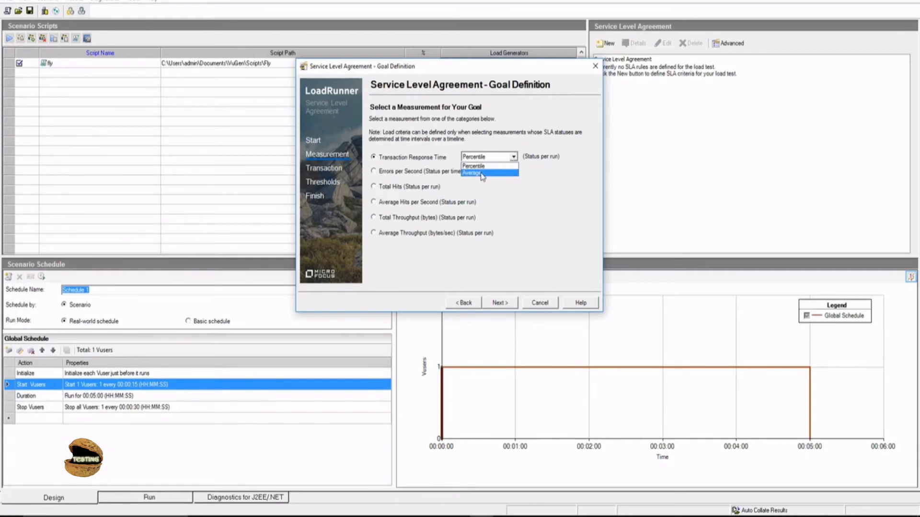
{"action": "left_click", "coordinate": [472, 165]}
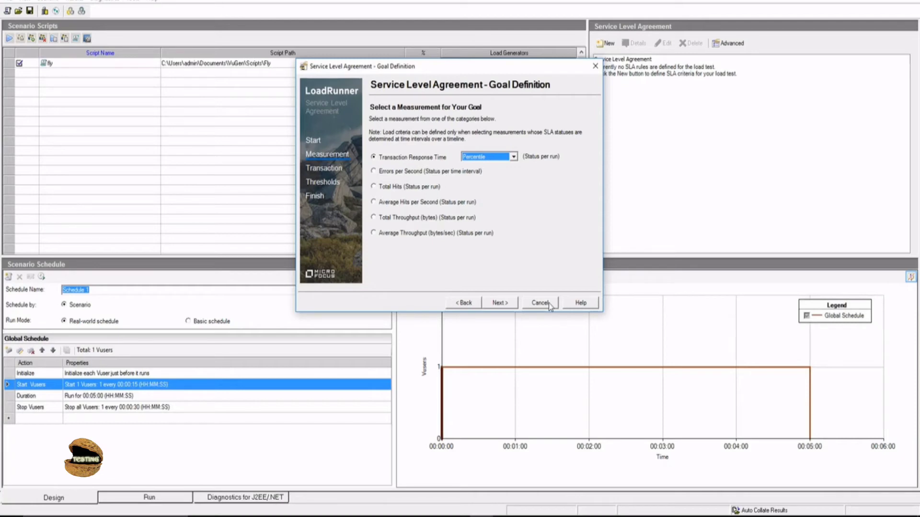
{"action": "mouse_move", "coordinate": [410, 170]}
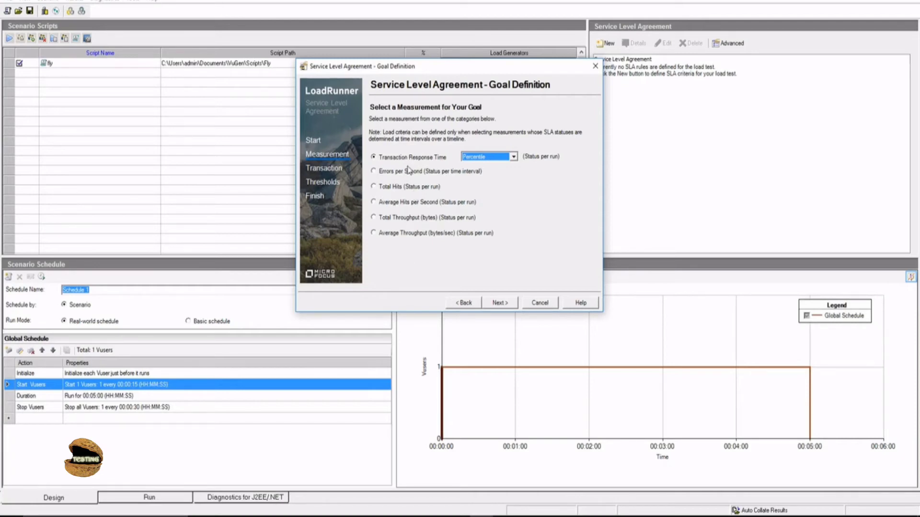
{"action": "mouse_move", "coordinate": [547, 308]}
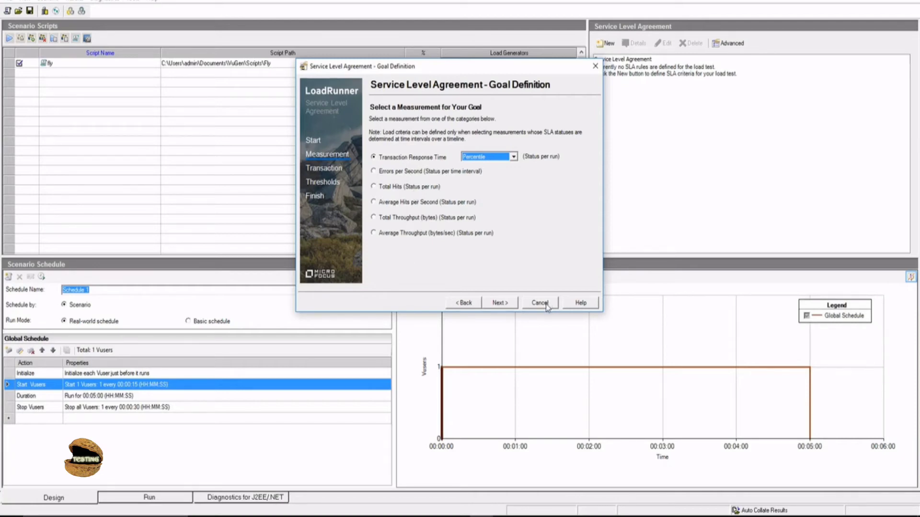
{"action": "left_click", "coordinate": [540, 303]}
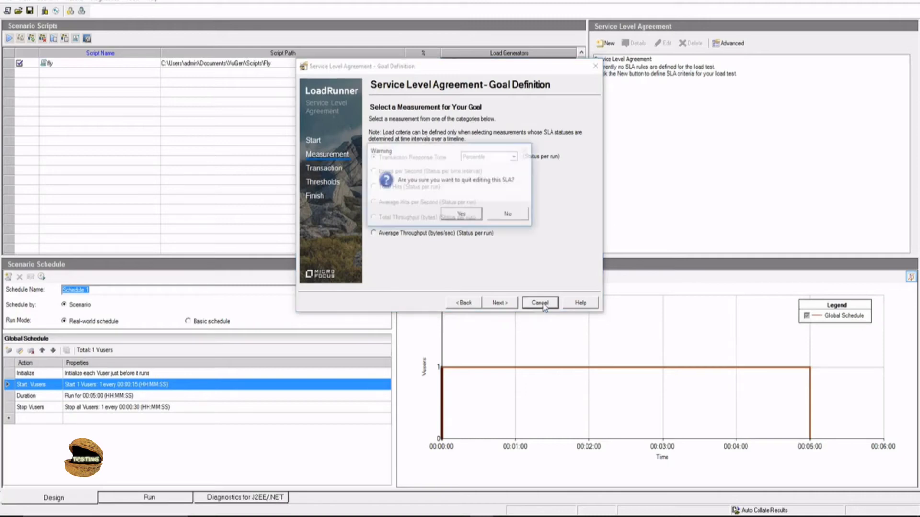
{"action": "left_click", "coordinate": [461, 212]}
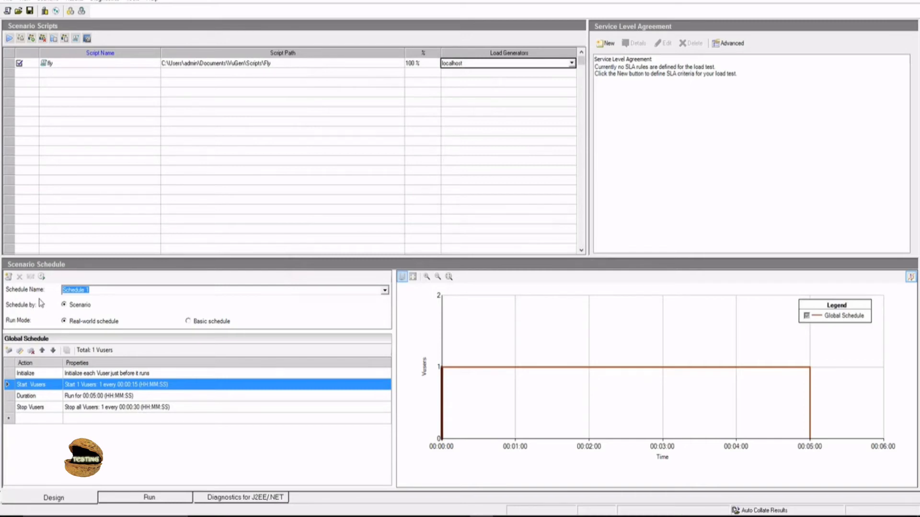
{"action": "mouse_move", "coordinate": [85, 315]}
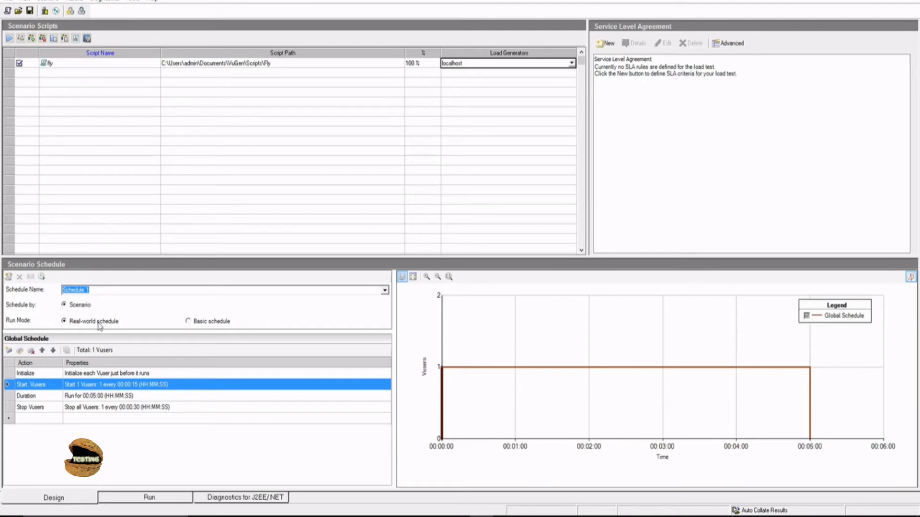
{"action": "mouse_move", "coordinate": [123, 328]}
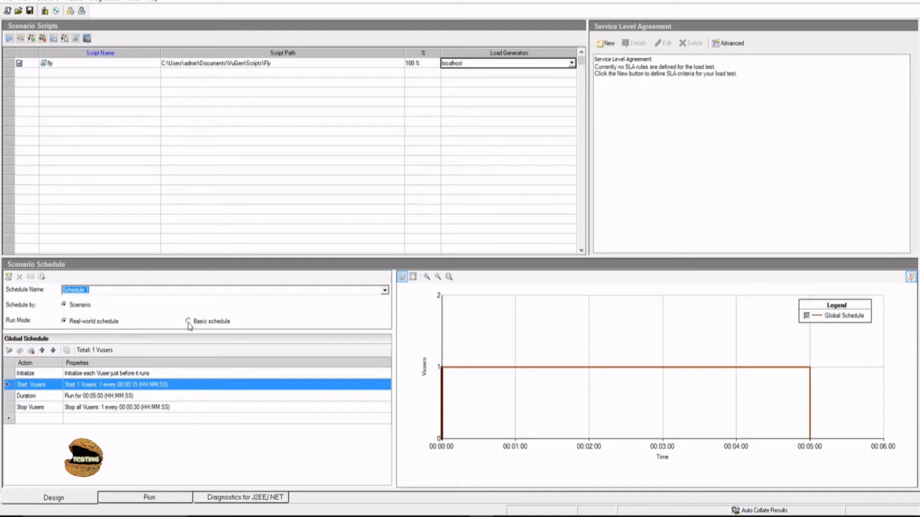
Keep the real-world schedule (one Vuser, five-minute run) and switch to the Run view
{"action": "left_click", "coordinate": [188, 321]}
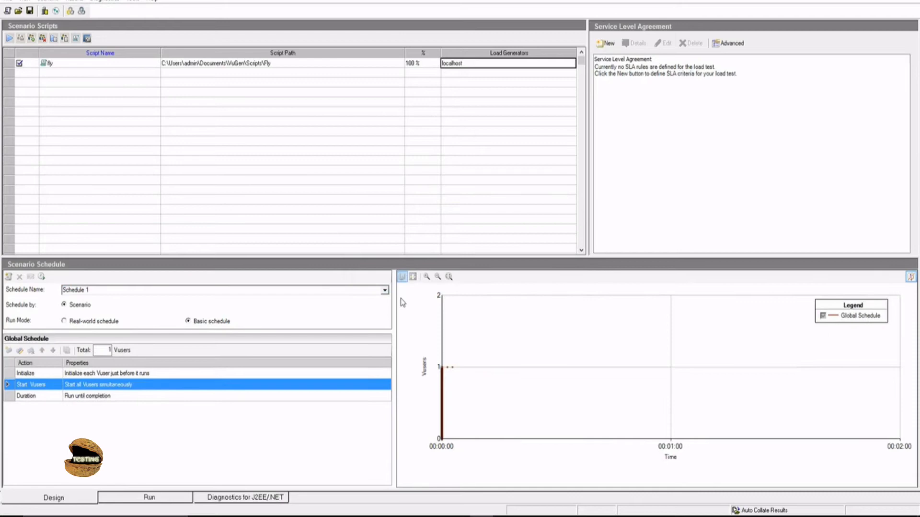
{"action": "mouse_move", "coordinate": [141, 386]}
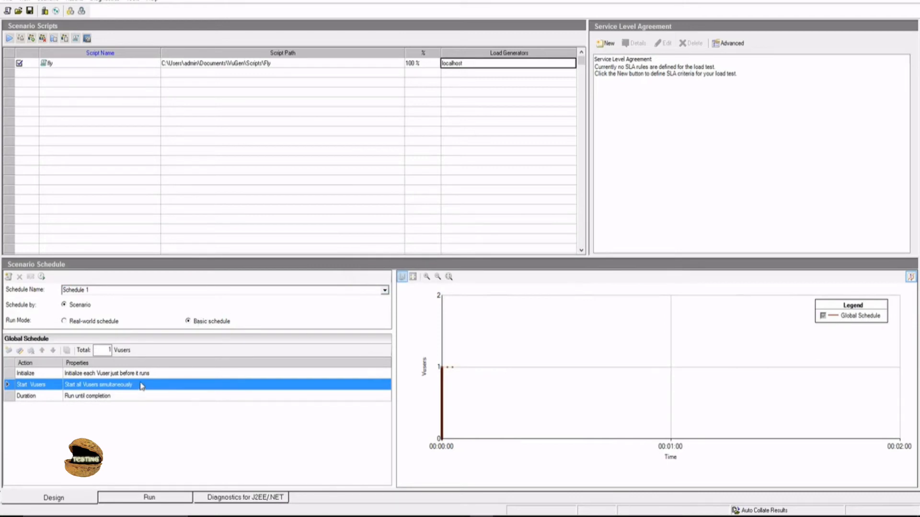
{"action": "mouse_move", "coordinate": [98, 401]}
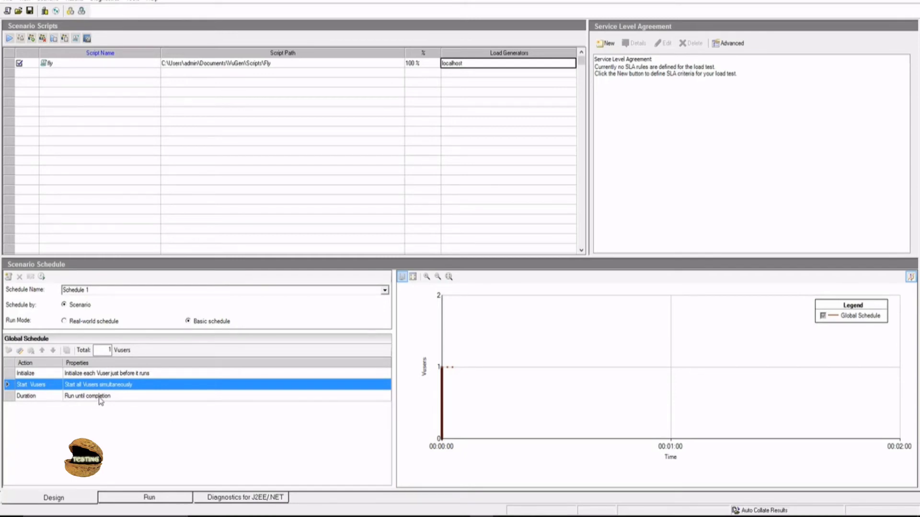
{"action": "mouse_move", "coordinate": [129, 368]}
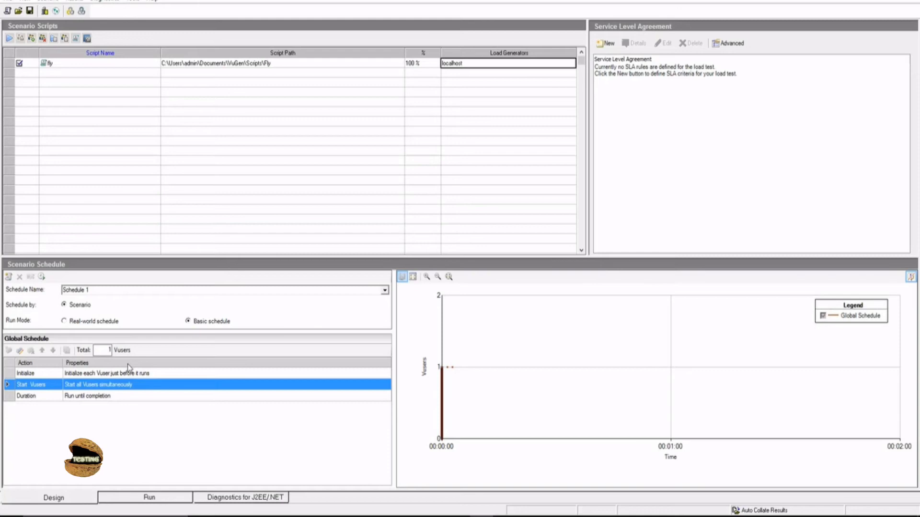
{"action": "left_click", "coordinate": [64, 321]}
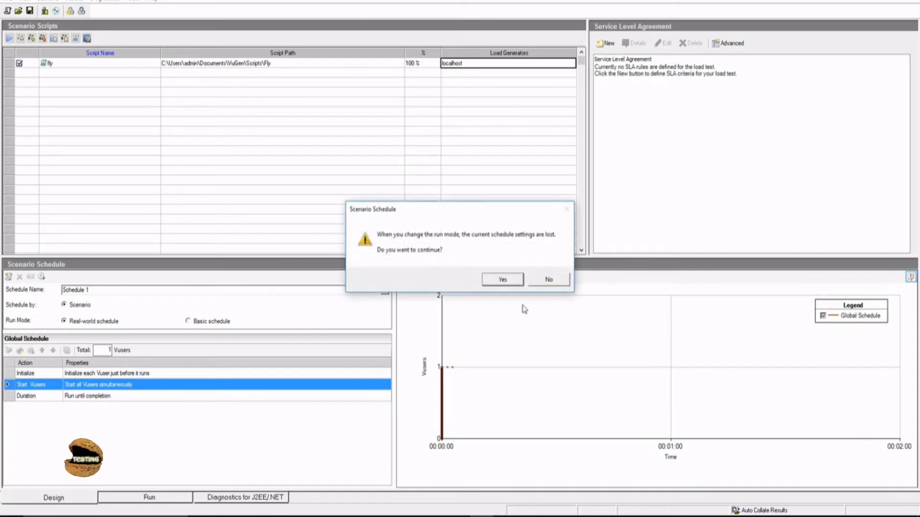
{"action": "left_click", "coordinate": [501, 279]}
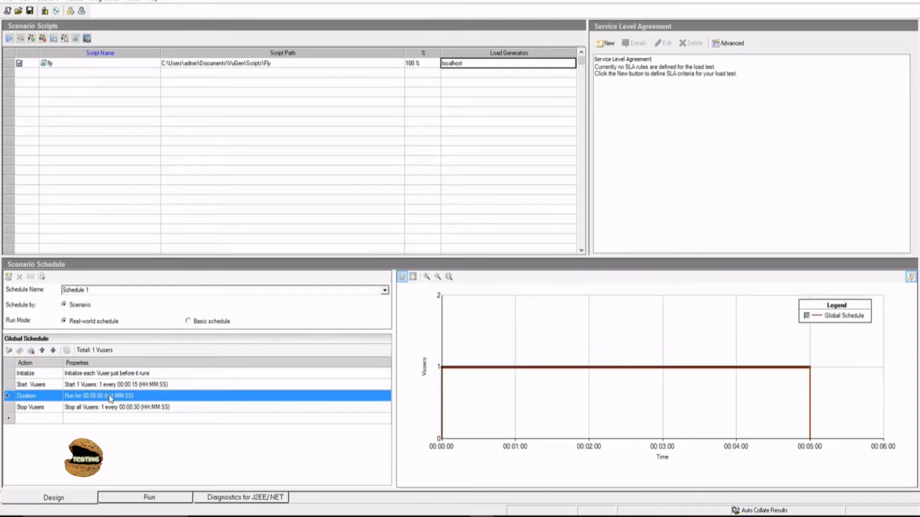
{"action": "mouse_move", "coordinate": [119, 417]}
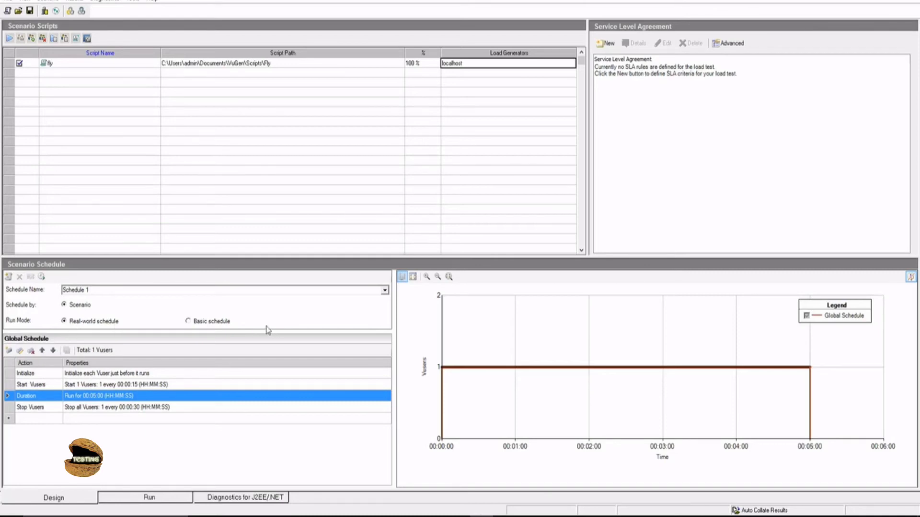
{"action": "mouse_move", "coordinate": [288, 427]}
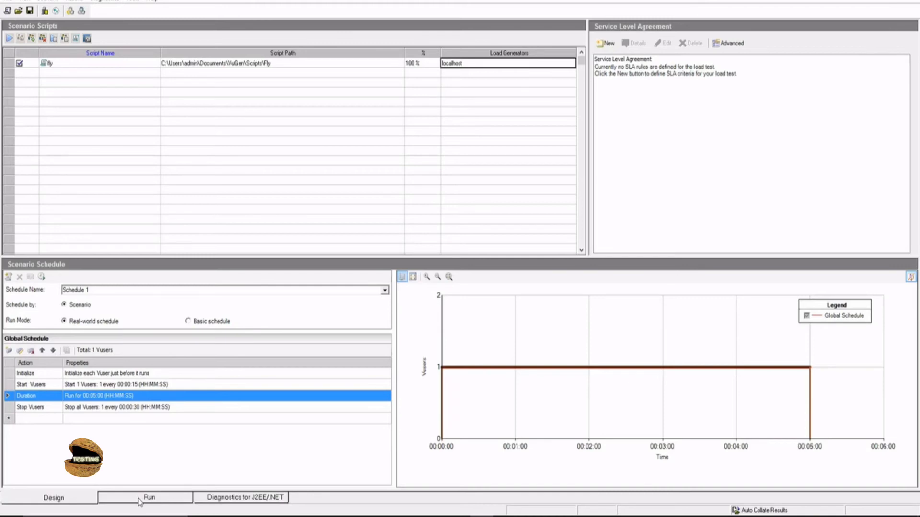
{"action": "left_click", "coordinate": [148, 498]}
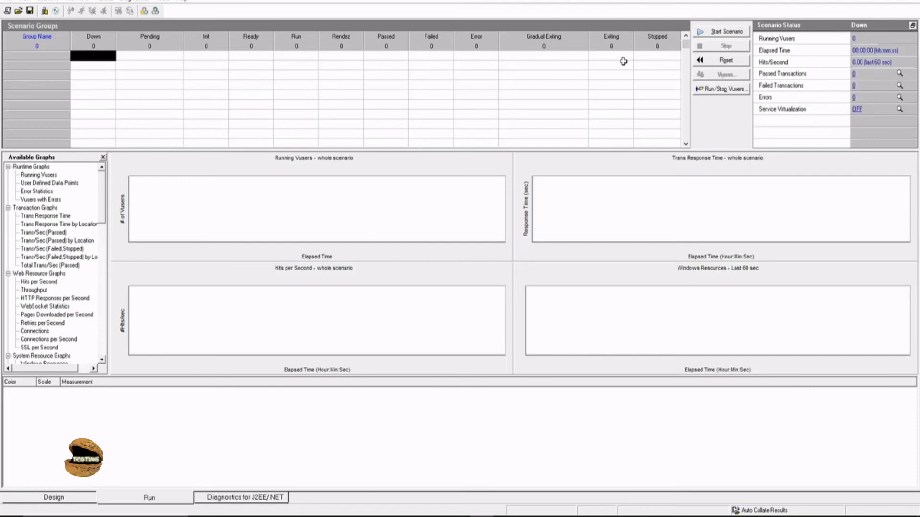
{"action": "mouse_move", "coordinate": [722, 82]}
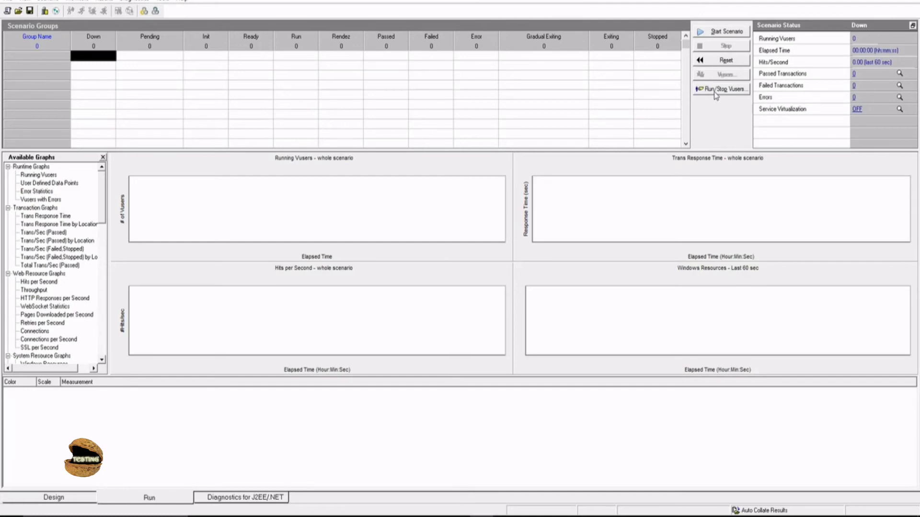
{"action": "mouse_move", "coordinate": [838, 70]}
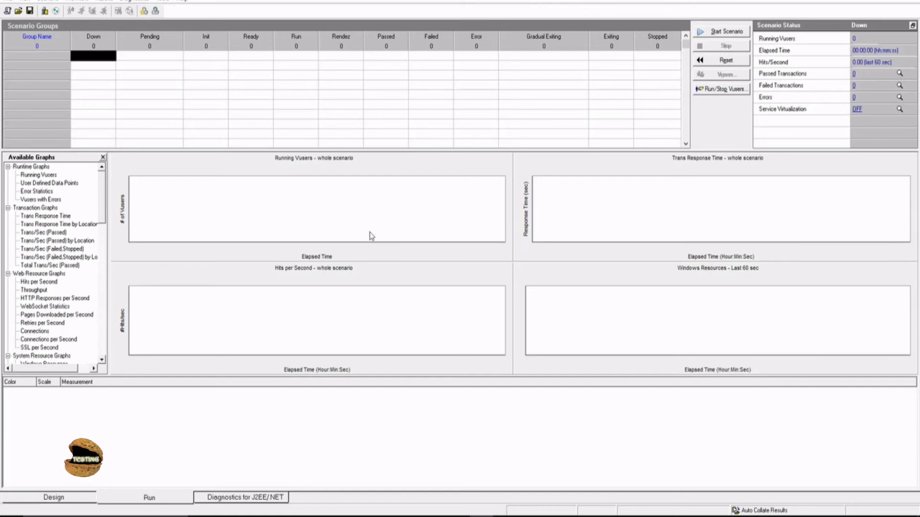
{"action": "mouse_move", "coordinate": [650, 291]}
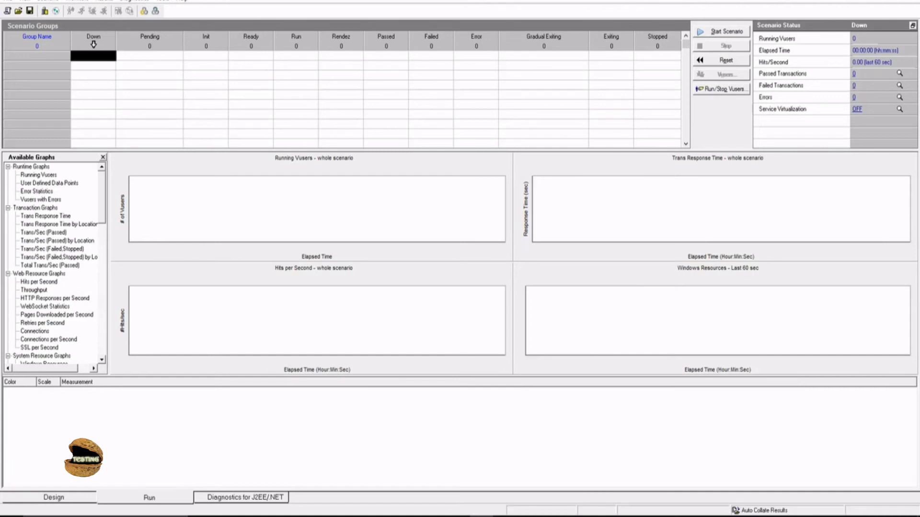
{"action": "mouse_move", "coordinate": [445, 39]}
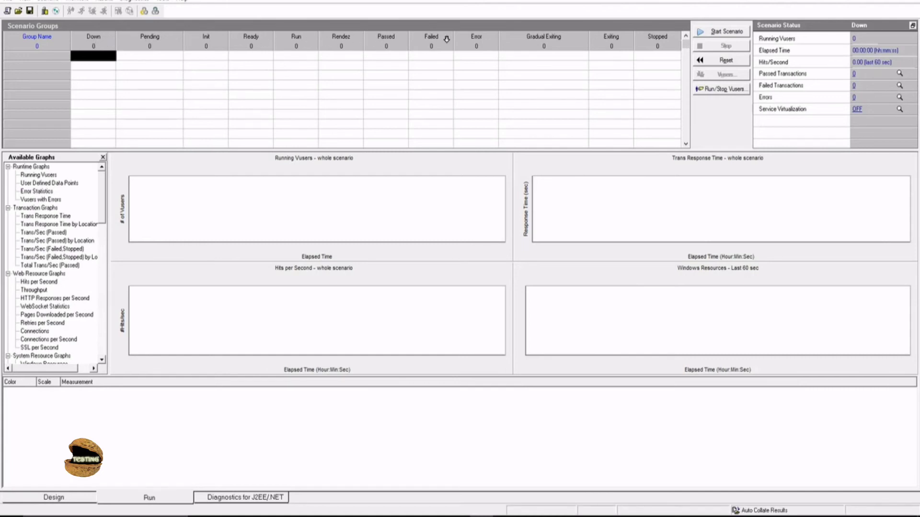
{"action": "mouse_move", "coordinate": [127, 40]}
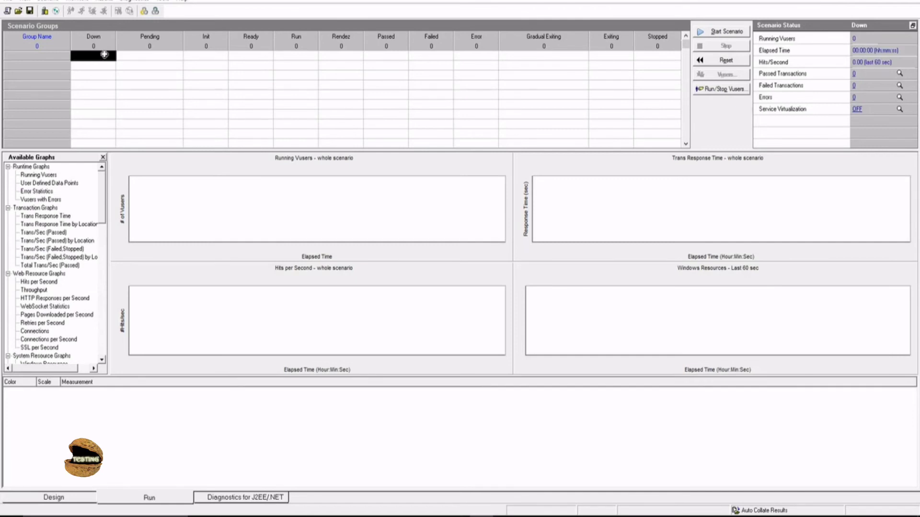
{"action": "mouse_move", "coordinate": [147, 57]}
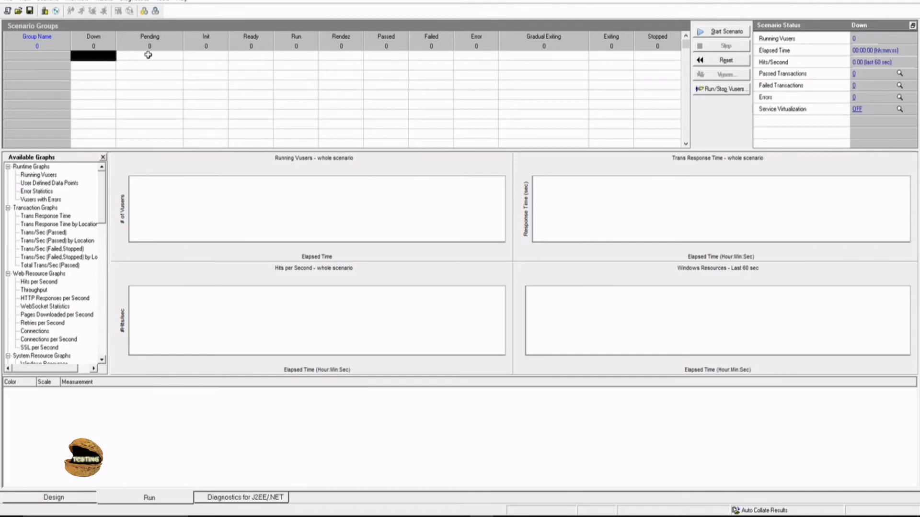
{"action": "mouse_move", "coordinate": [209, 53]}
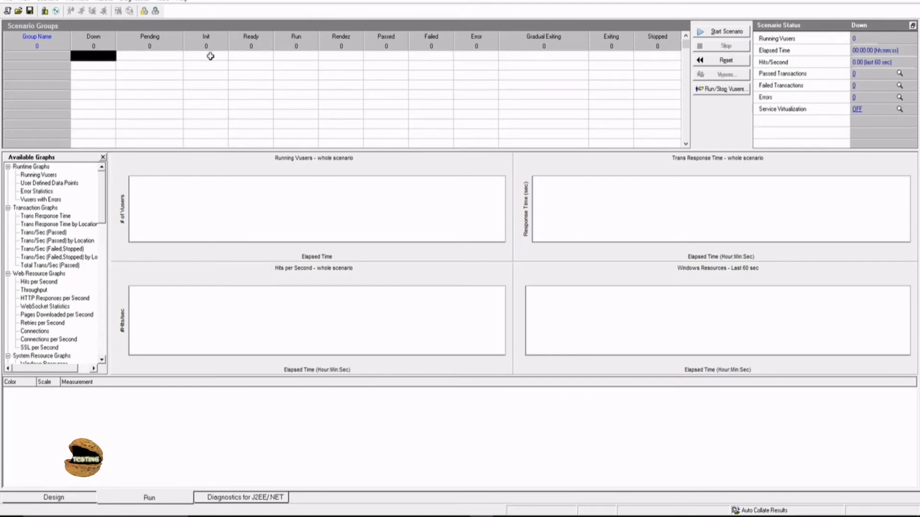
{"action": "mouse_move", "coordinate": [243, 57]}
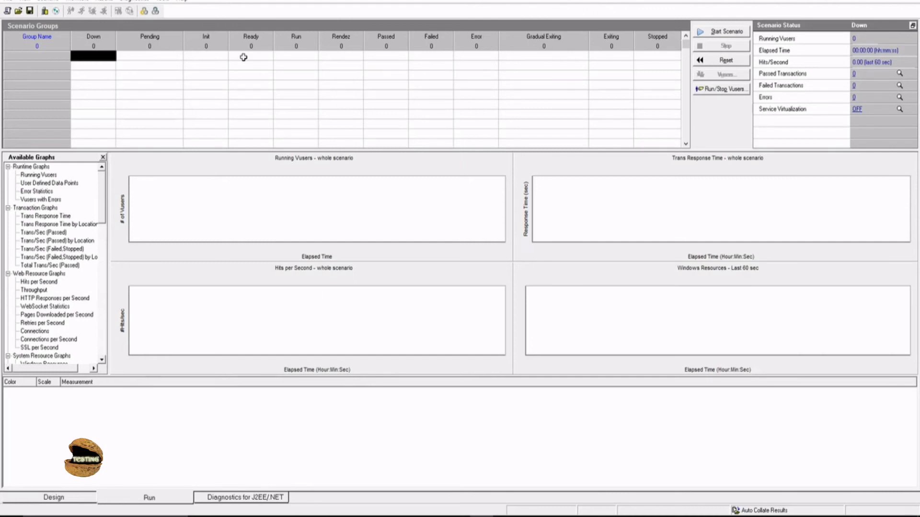
{"action": "mouse_move", "coordinate": [184, 56]}
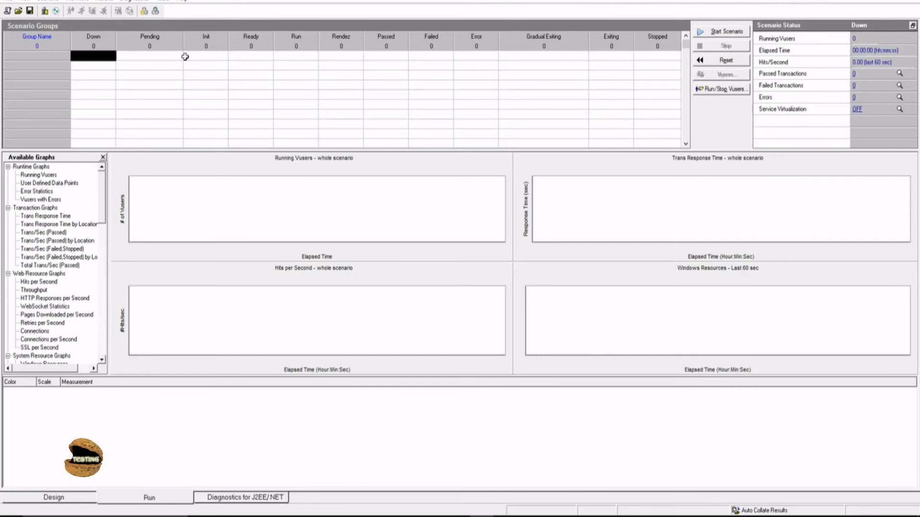
{"action": "mouse_move", "coordinate": [250, 48]}
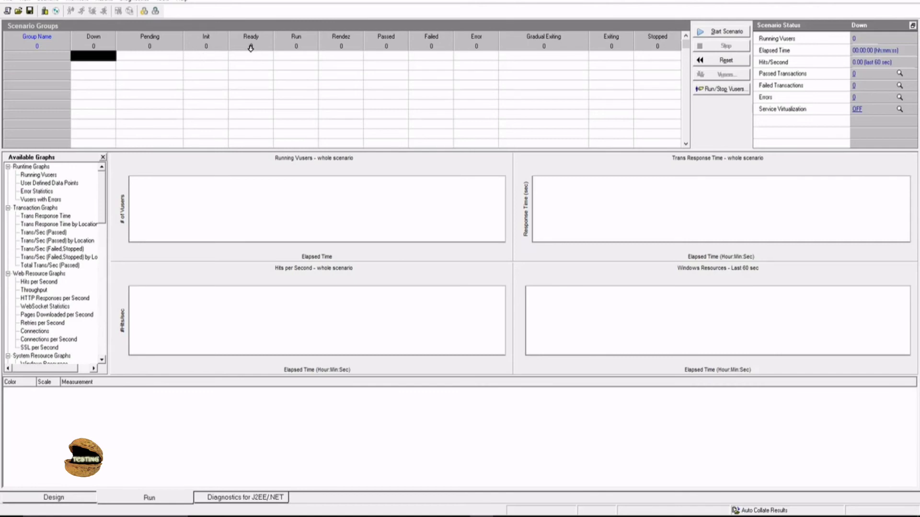
{"action": "mouse_move", "coordinate": [235, 61]}
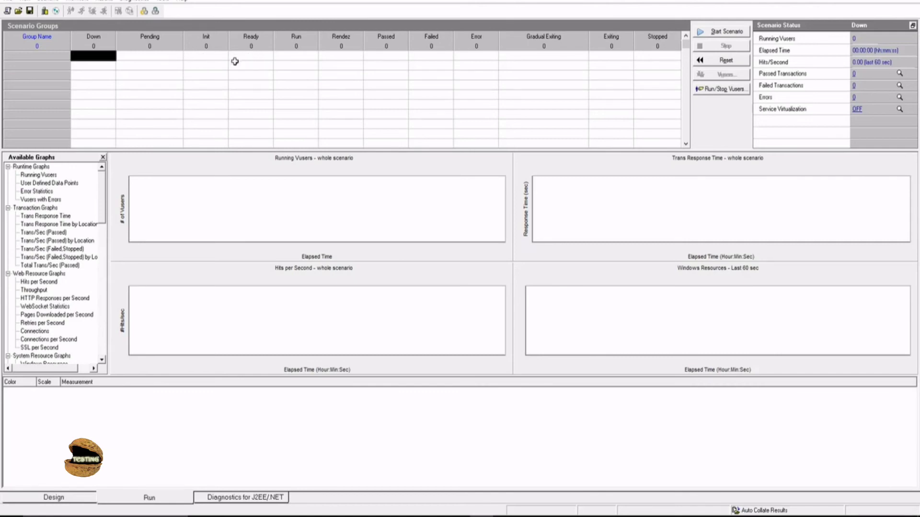
{"action": "mouse_move", "coordinate": [224, 44]}
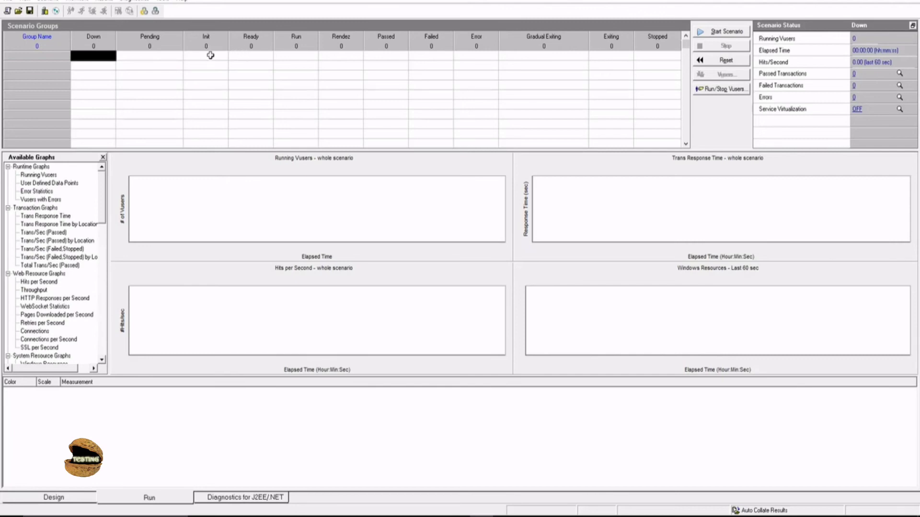
{"action": "mouse_move", "coordinate": [236, 55]}
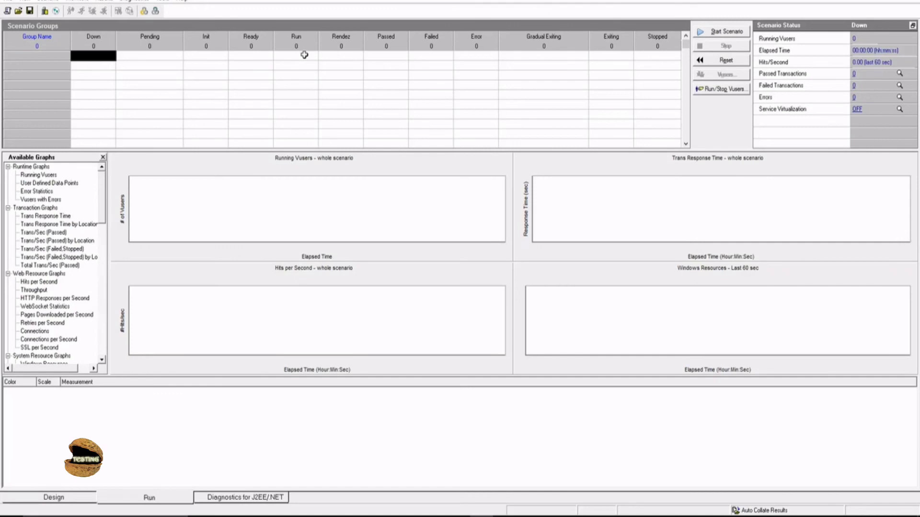
{"action": "mouse_move", "coordinate": [296, 59]}
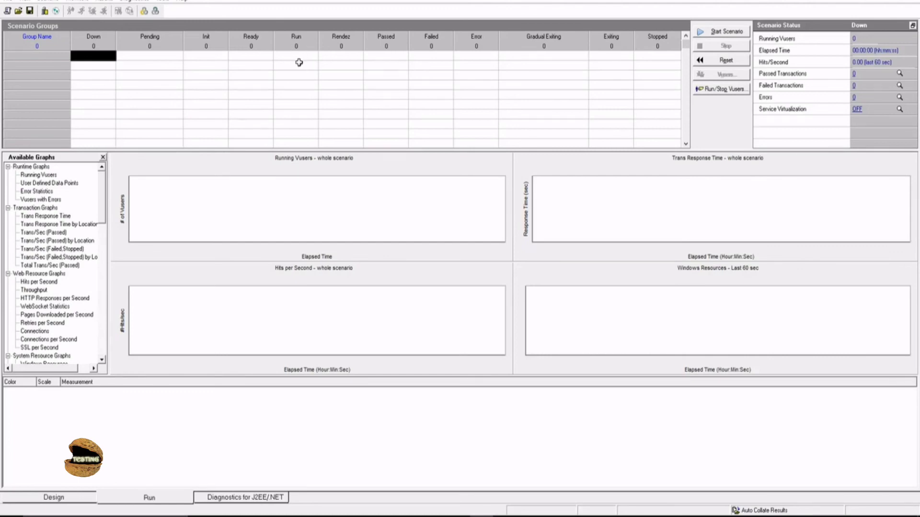
{"action": "mouse_move", "coordinate": [315, 56]}
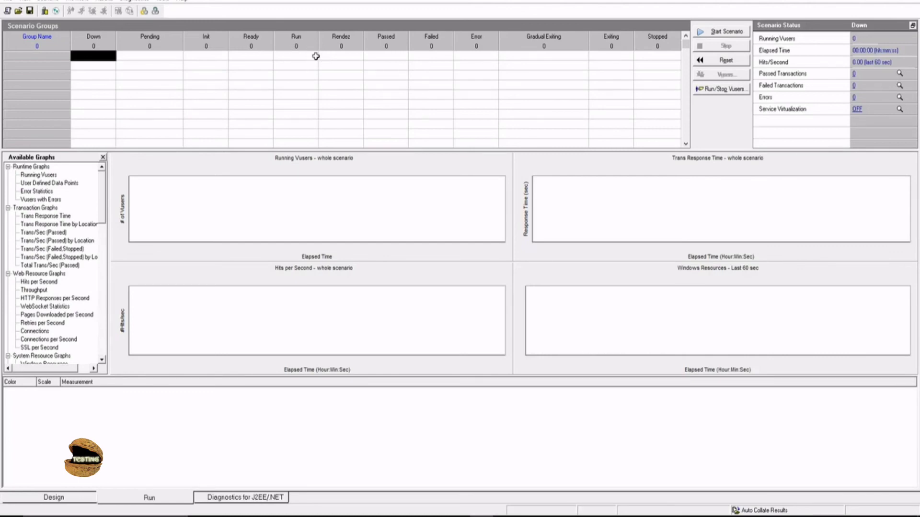
{"action": "mouse_move", "coordinate": [340, 57]}
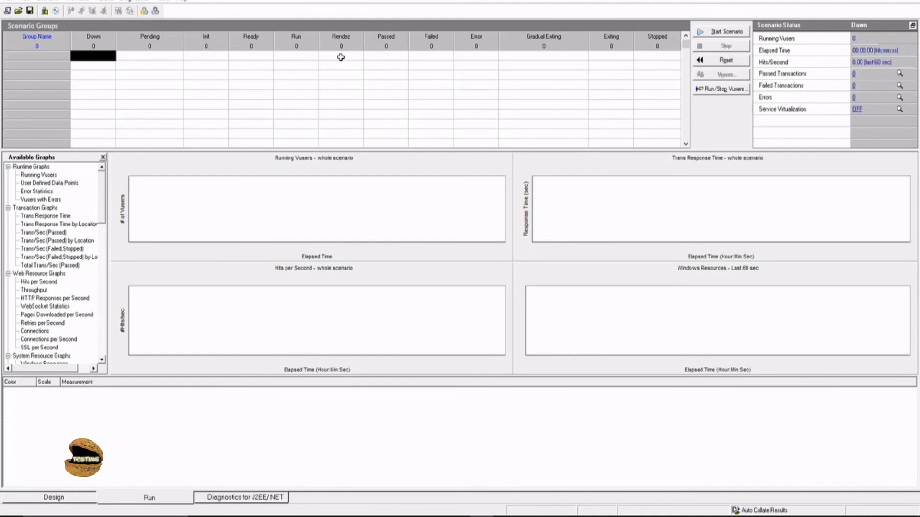
{"action": "mouse_move", "coordinate": [403, 59]}
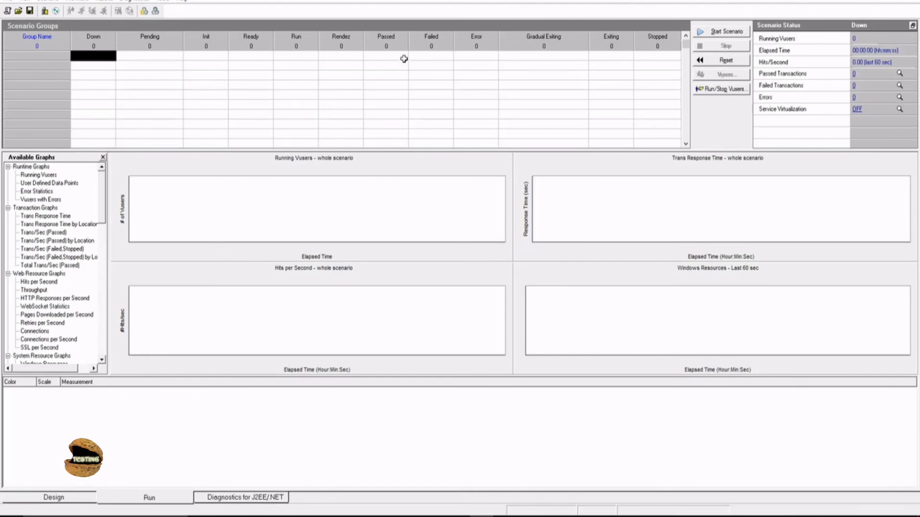
{"action": "mouse_move", "coordinate": [430, 56]}
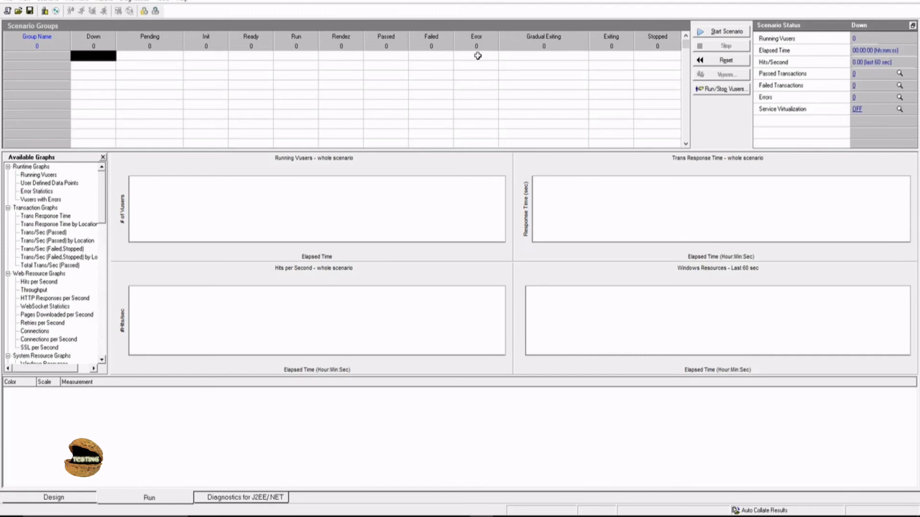
{"action": "mouse_move", "coordinate": [545, 55]}
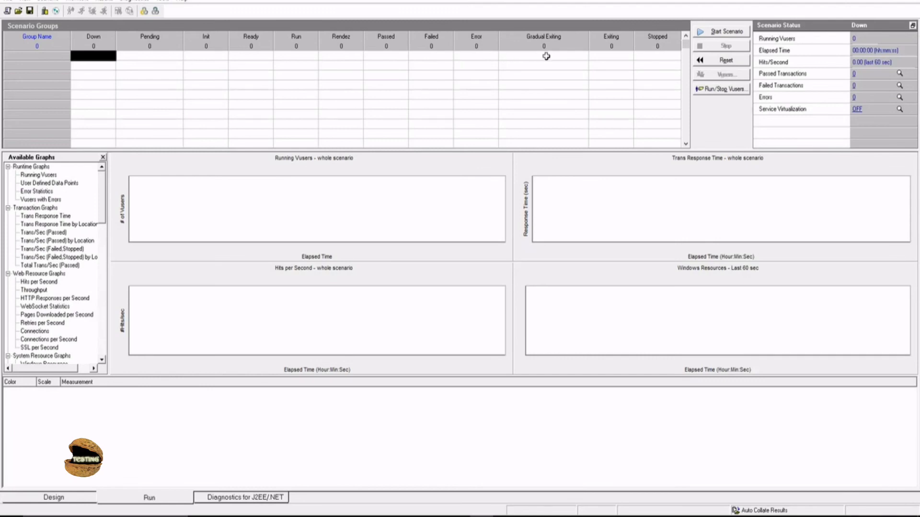
{"action": "mouse_move", "coordinate": [552, 57]}
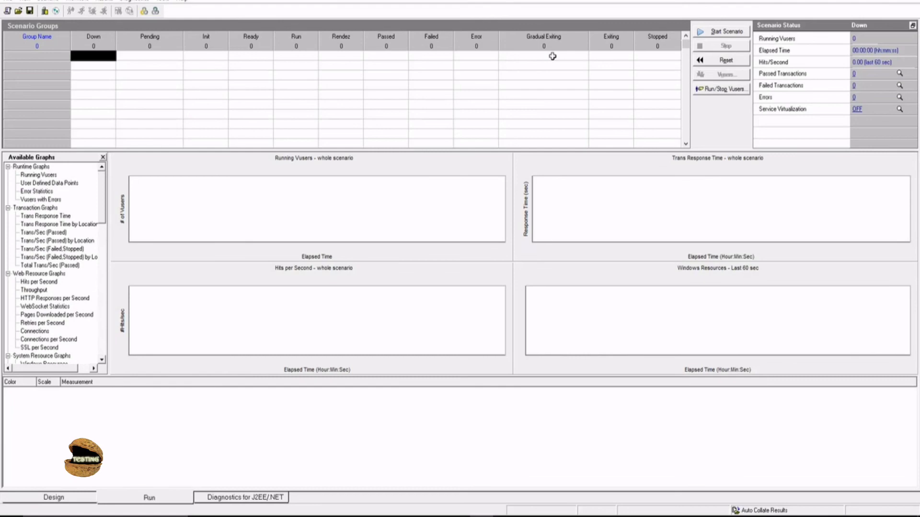
{"action": "mouse_move", "coordinate": [612, 56]}
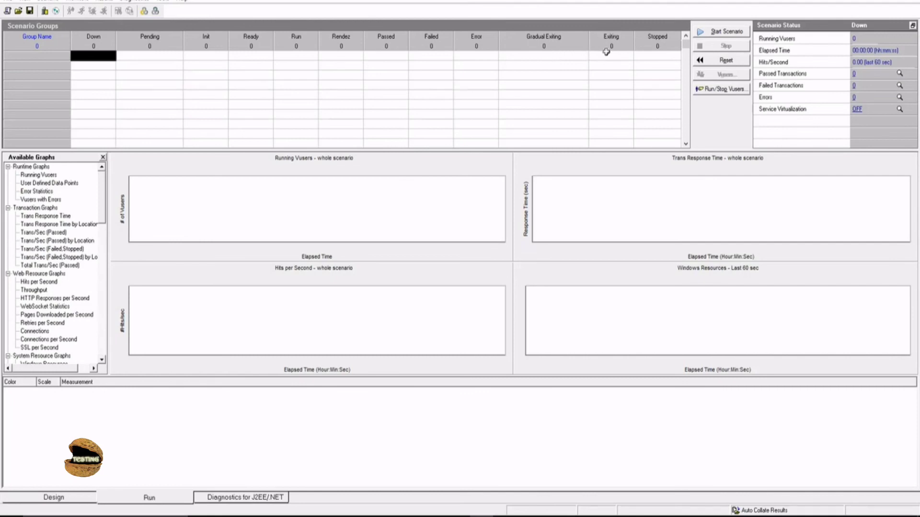
{"action": "mouse_move", "coordinate": [612, 56]}
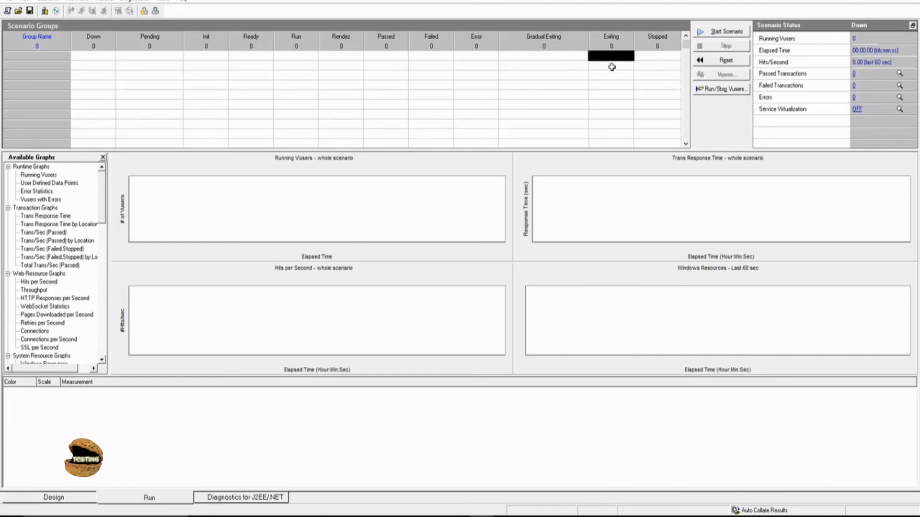
{"action": "mouse_move", "coordinate": [652, 57]}
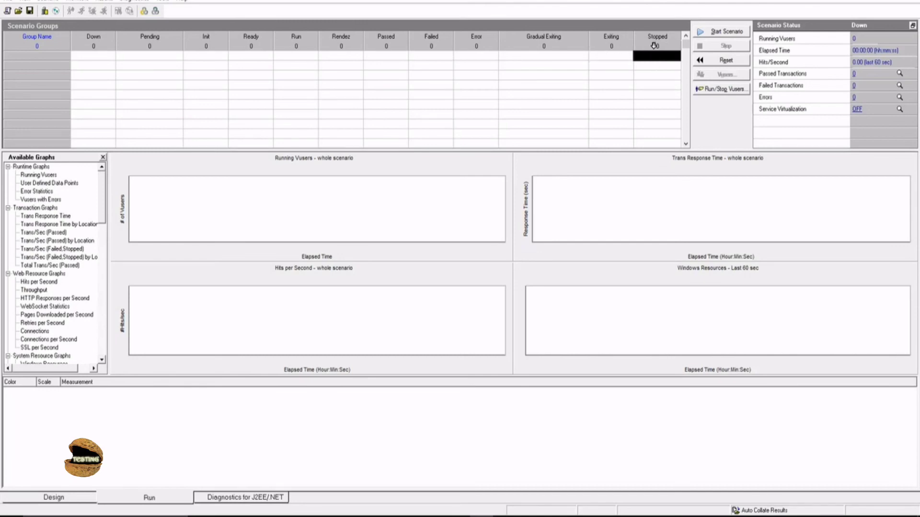
{"action": "mouse_move", "coordinate": [658, 59]}
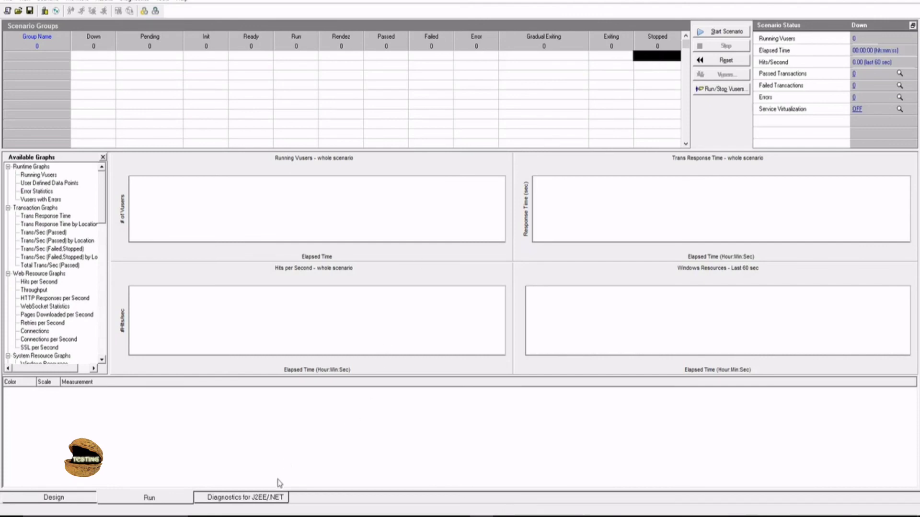
Show the Diagnostics for J2EE/.NET page requesting its add-in
{"action": "left_click", "coordinate": [241, 497]}
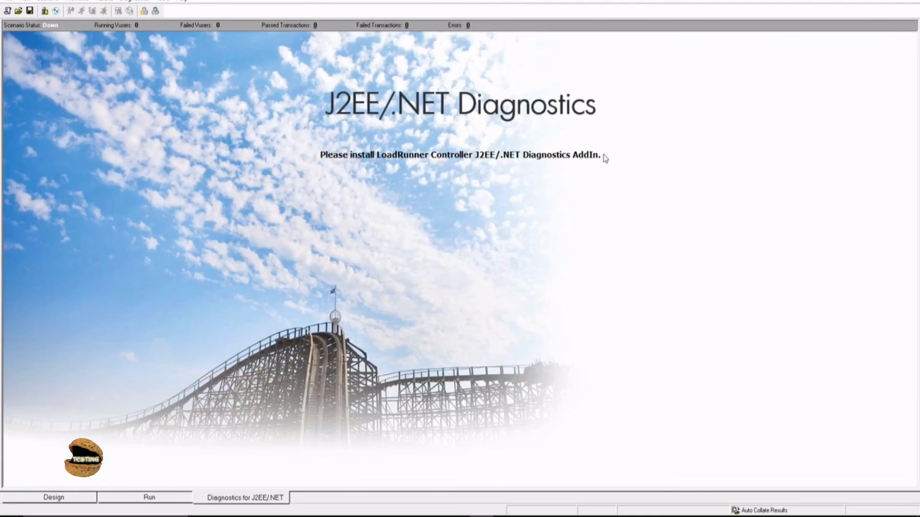
{"action": "mouse_move", "coordinate": [243, 152]}
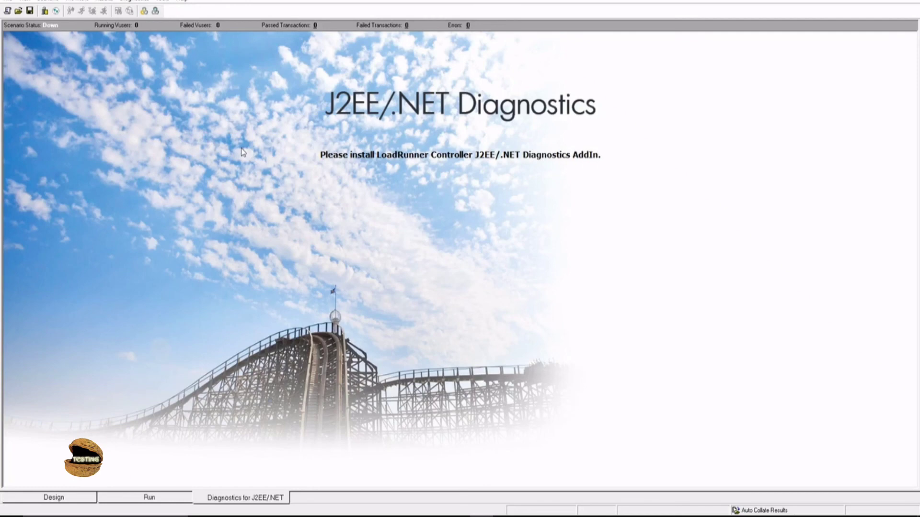
{"action": "mouse_move", "coordinate": [180, 286]}
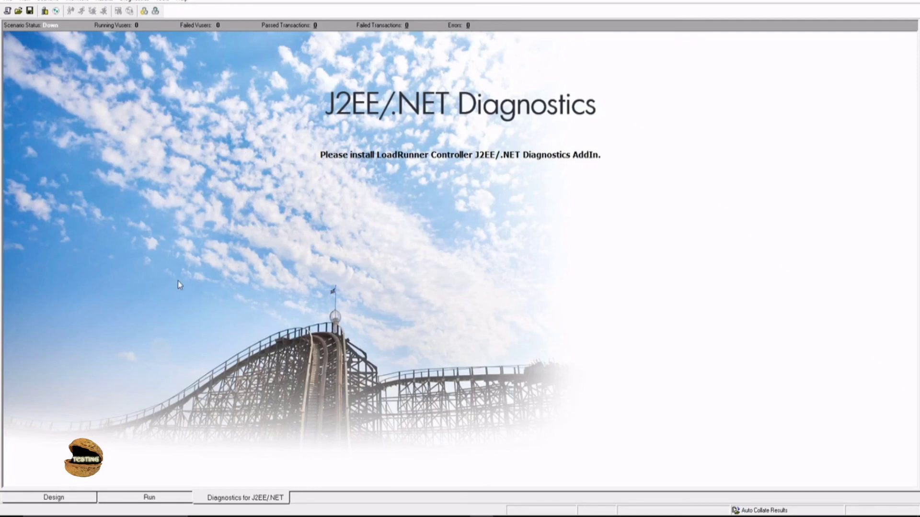